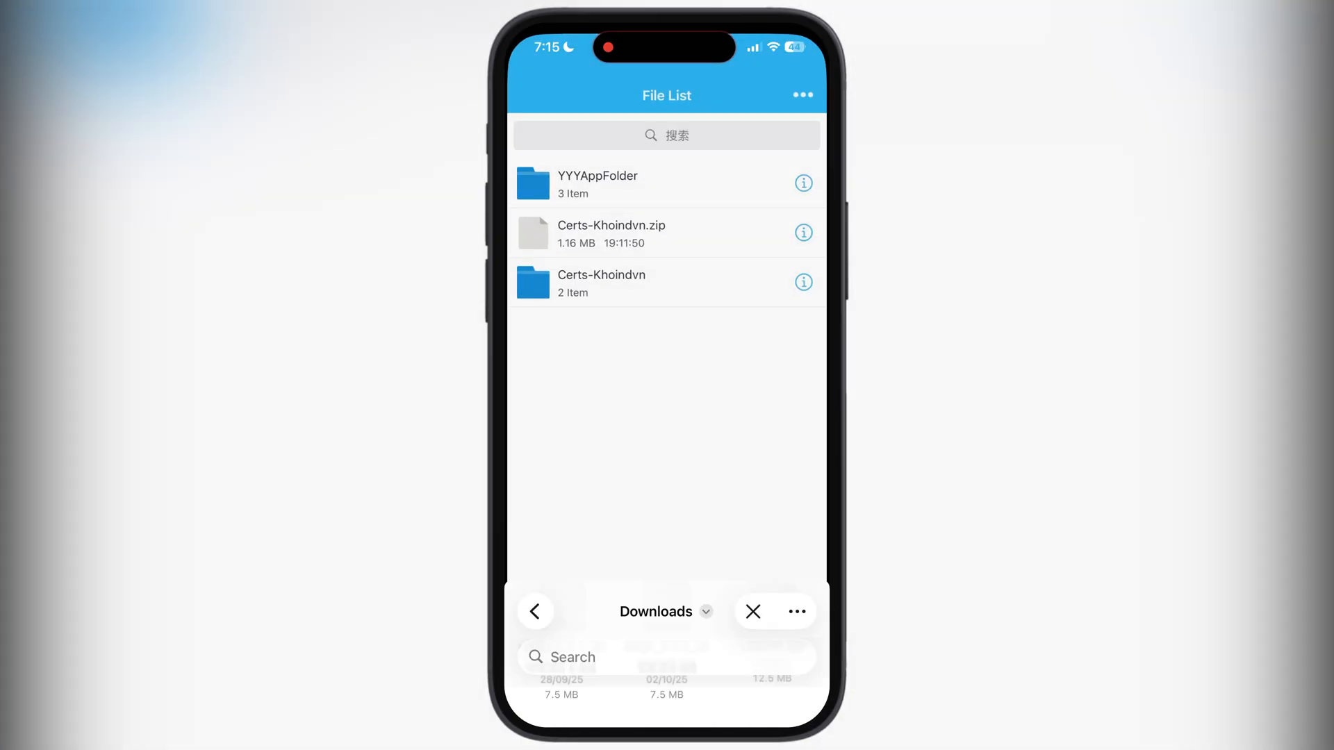
# Import the PojavLauncher 2.2 ipa into ESign and open its signing details
pyautogui.click(752, 612)
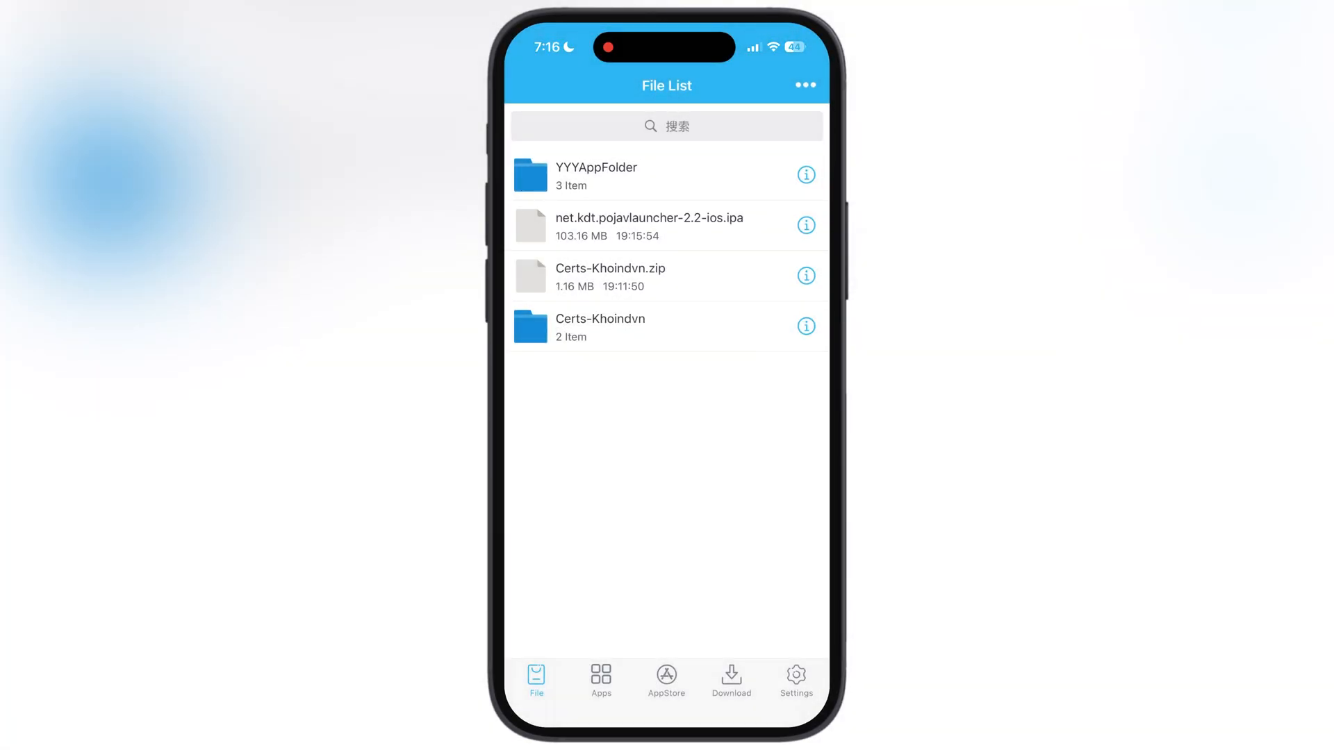
pyautogui.click(648, 225)
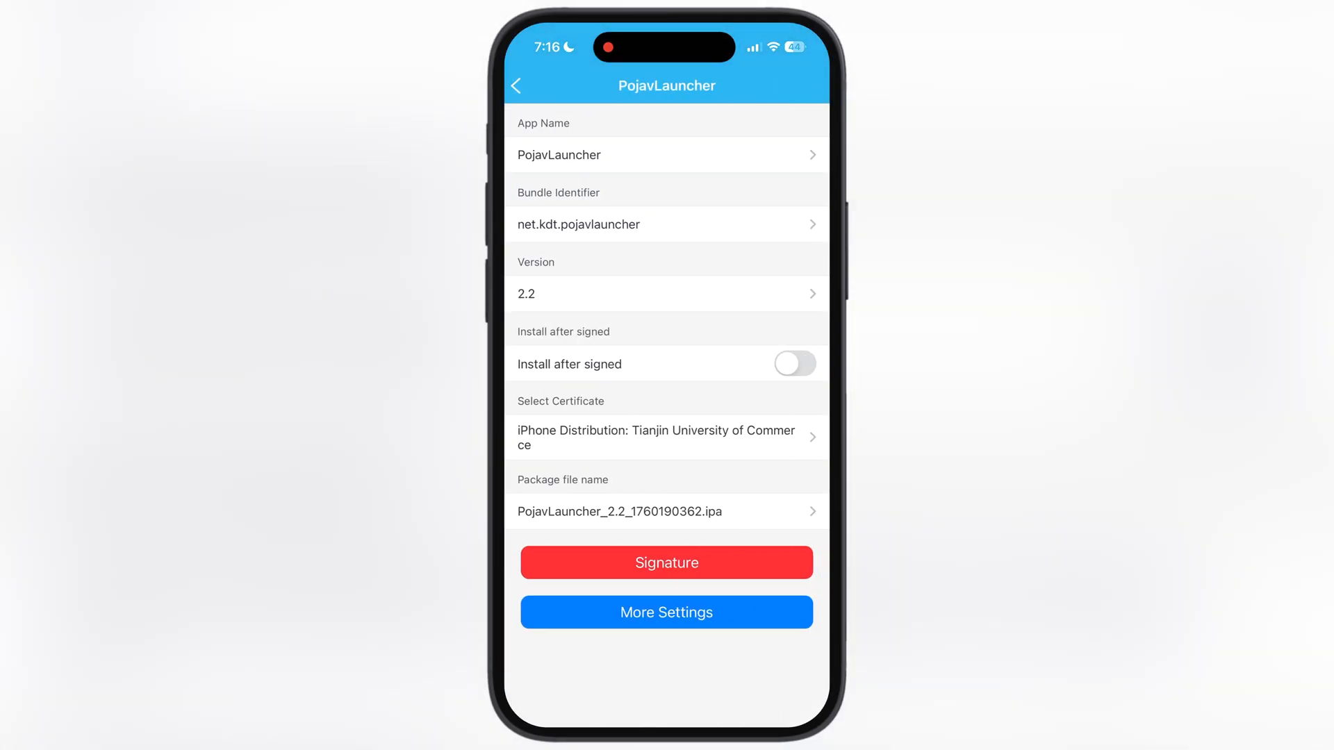
pyautogui.click(666, 562)
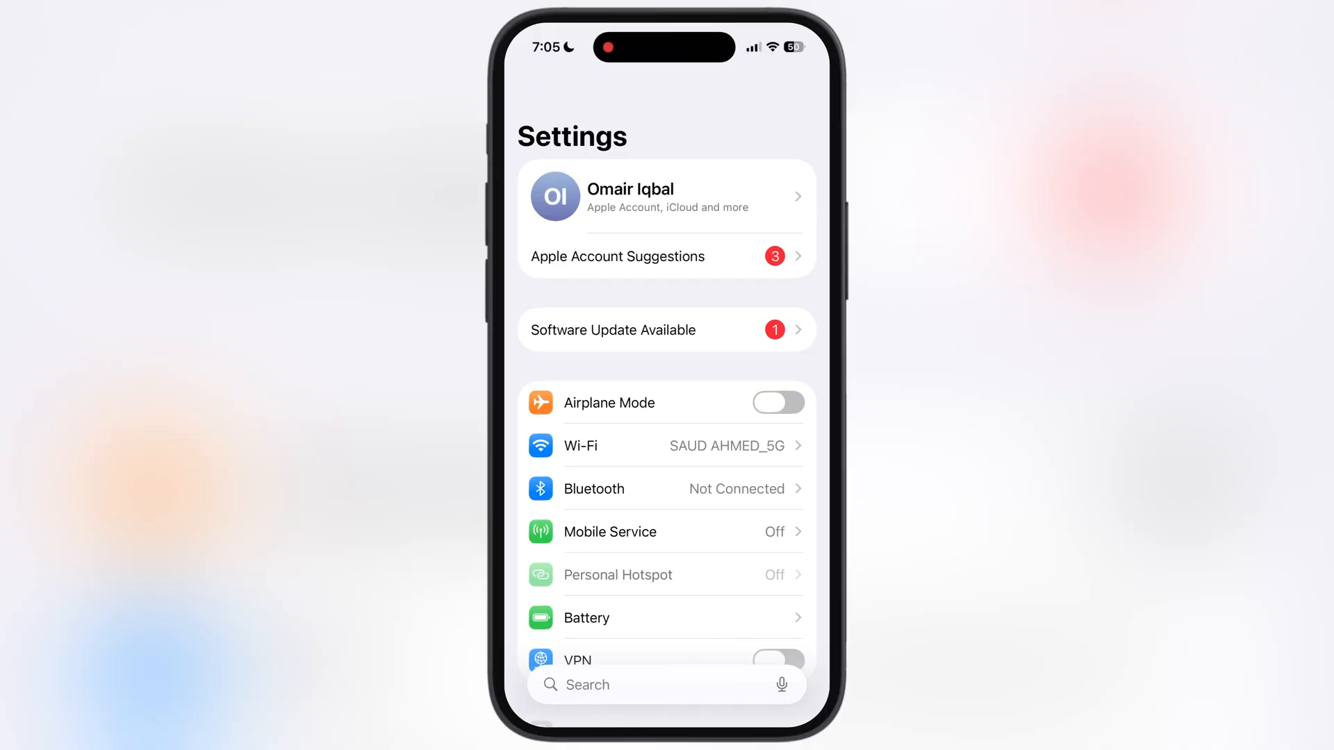
# View the unverified WSF Config Profile details under VPN & Device Management
pyautogui.scroll(3)
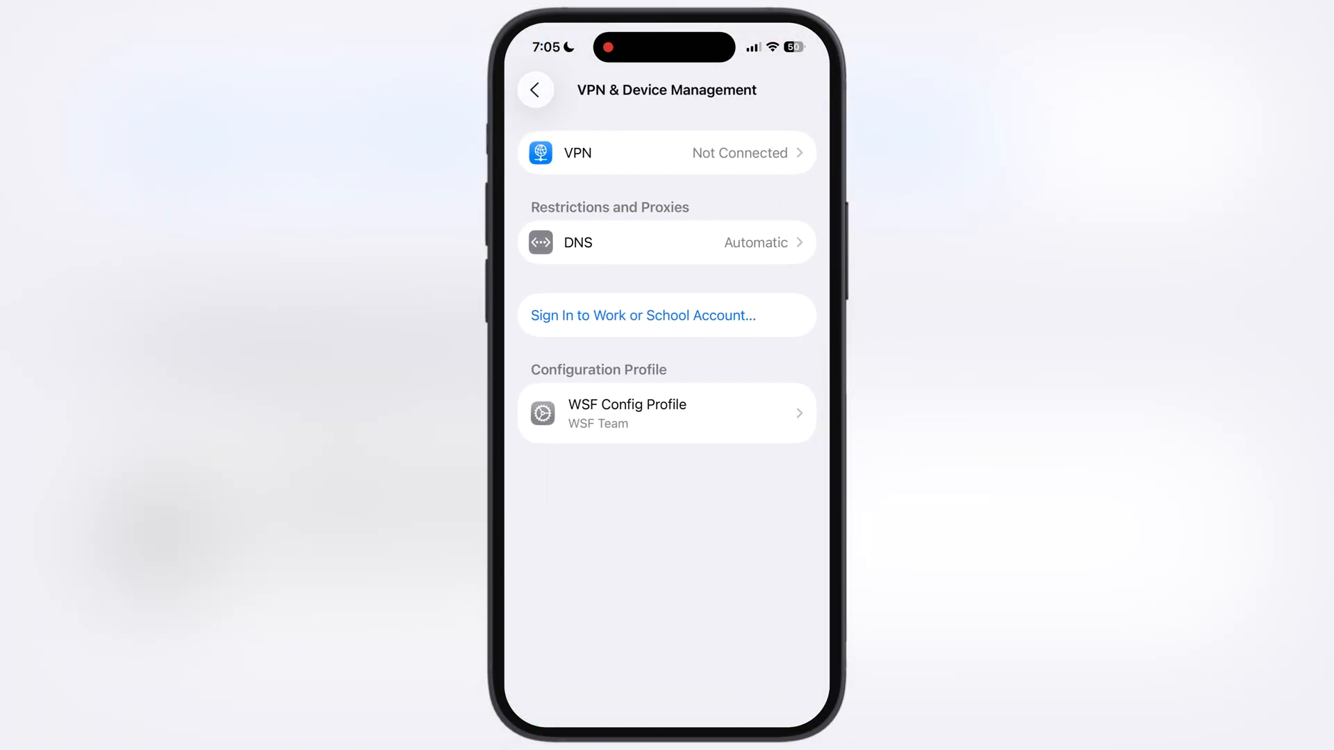
pyautogui.click(666, 413)
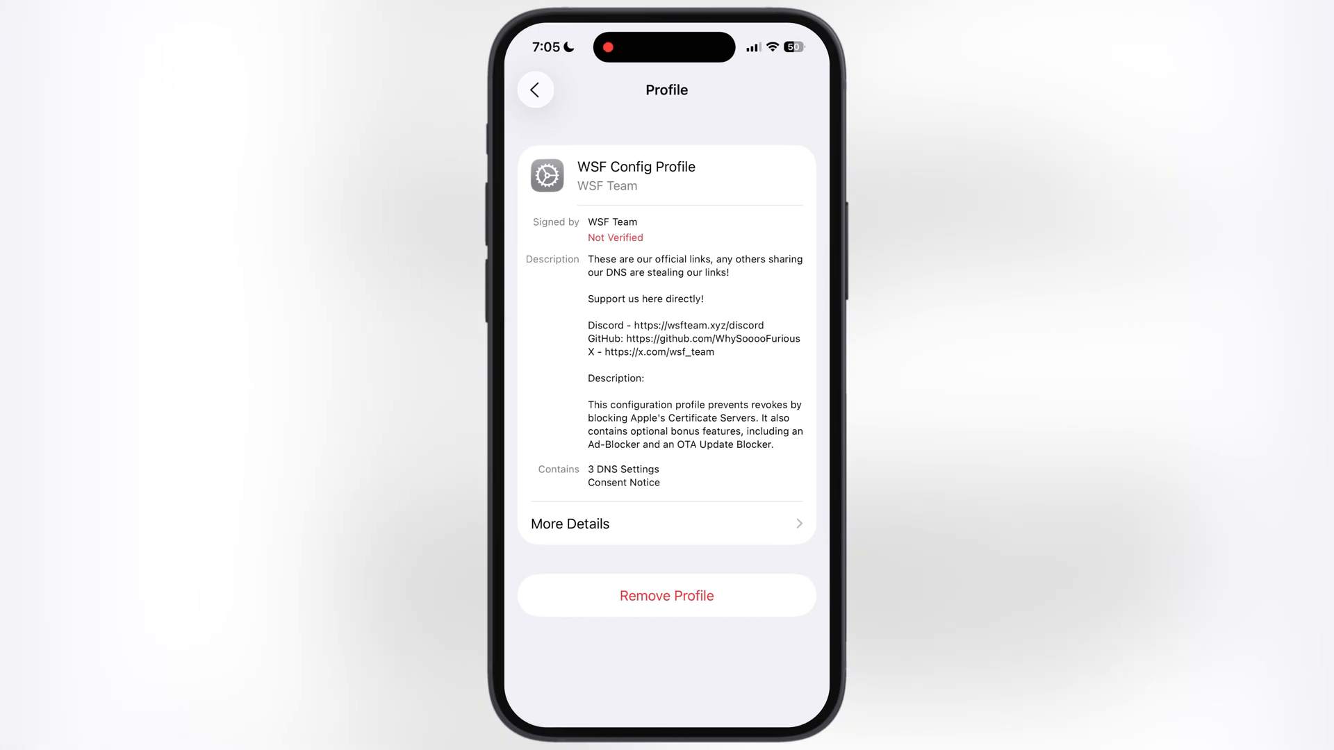
pyautogui.click(666, 595)
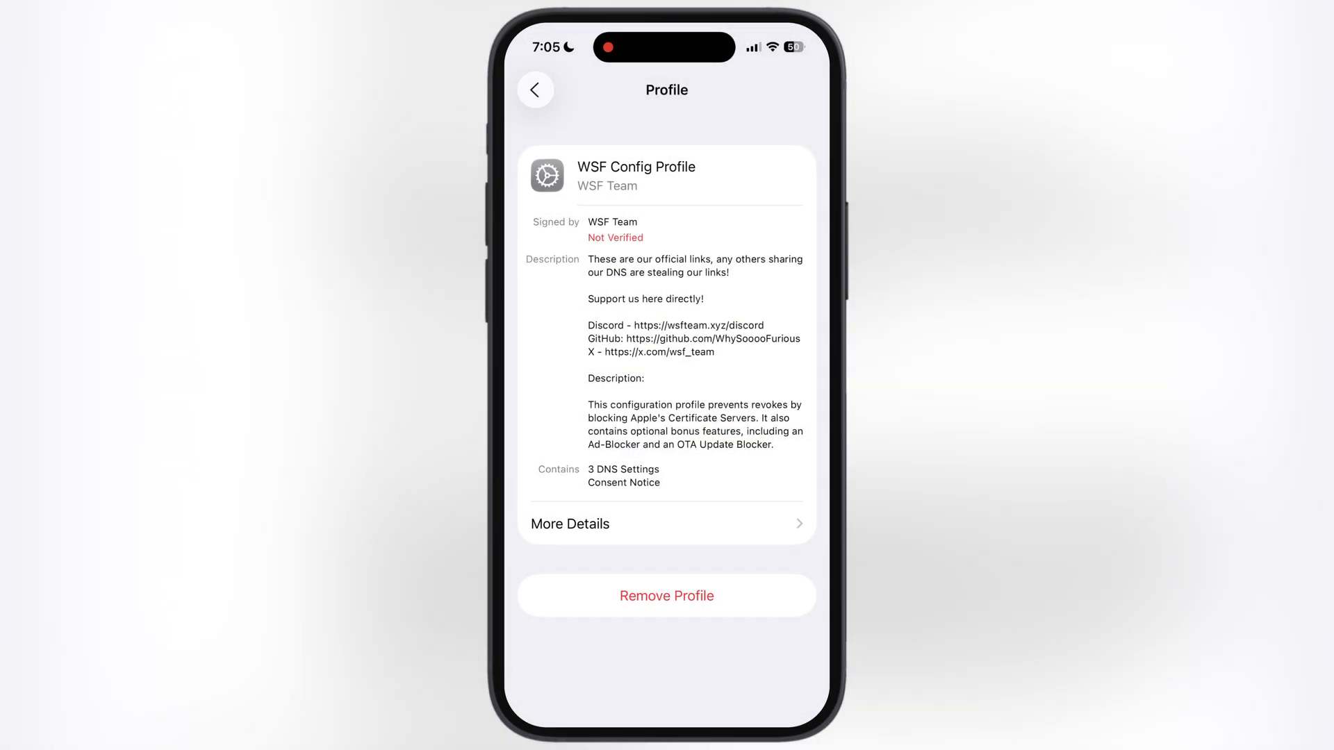
pyautogui.click(537, 90)
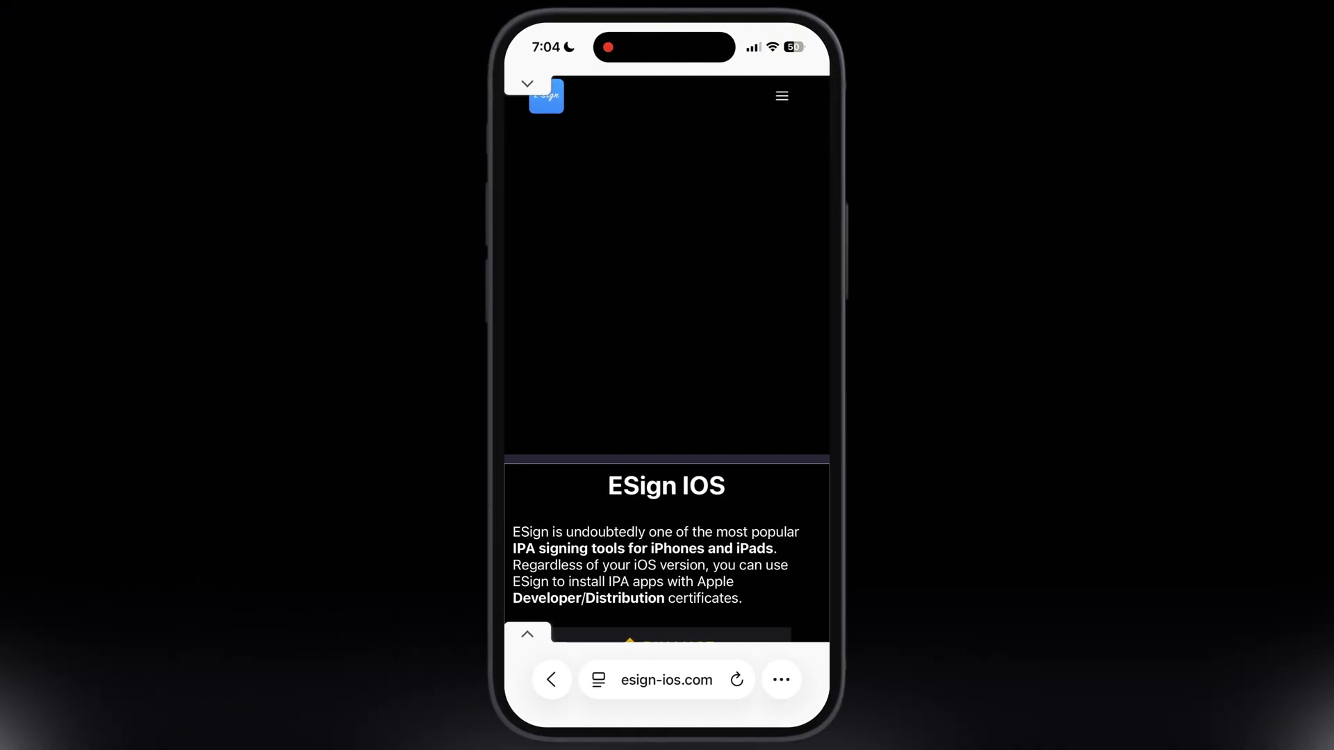
# Scroll the esign-ios.com article to its link list and open NEW ESIGN DNS
pyautogui.scroll(-3)
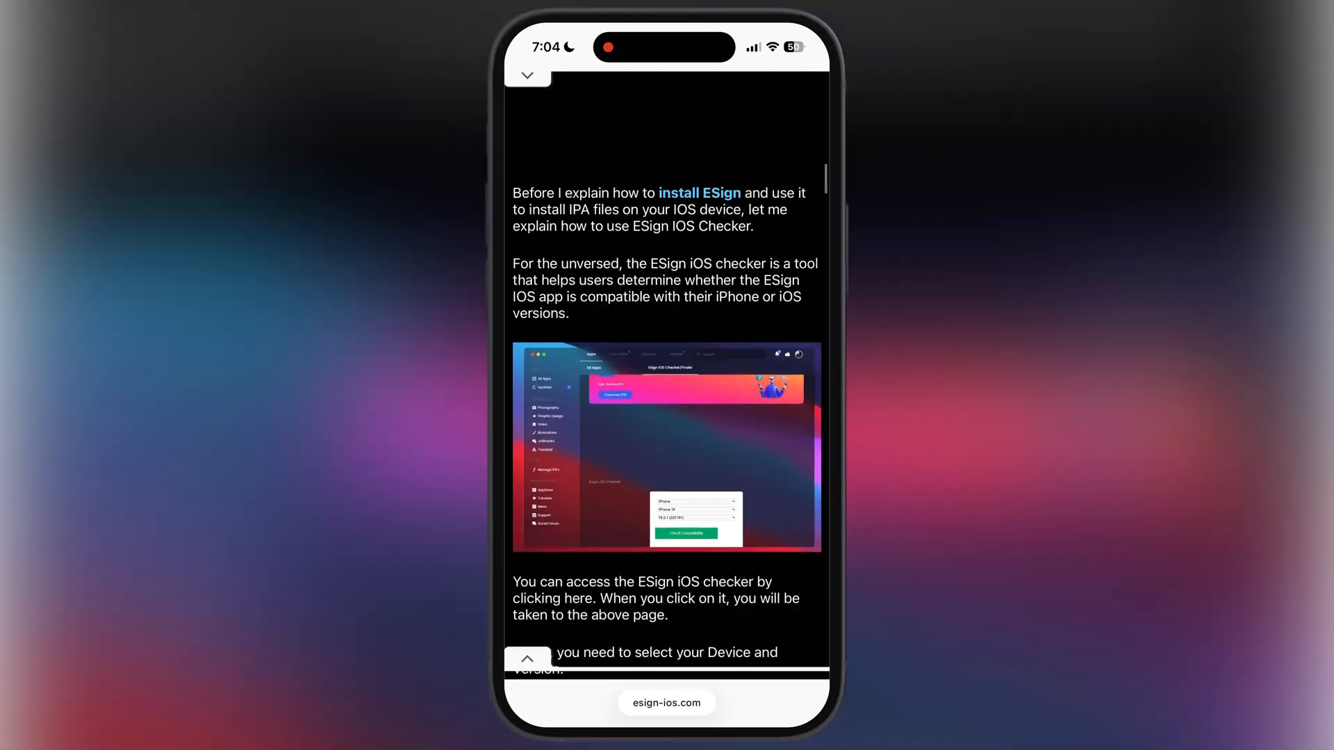
pyautogui.scroll(-3)
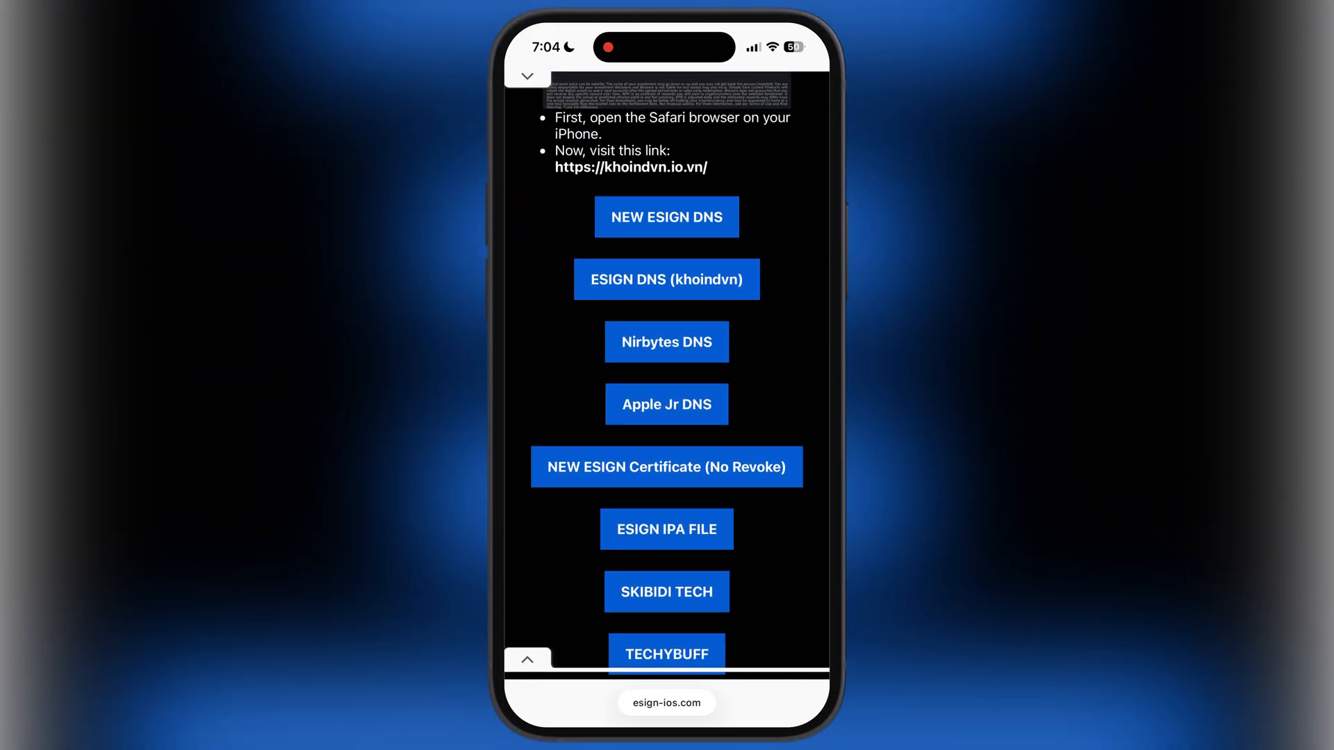
pyautogui.click(666, 216)
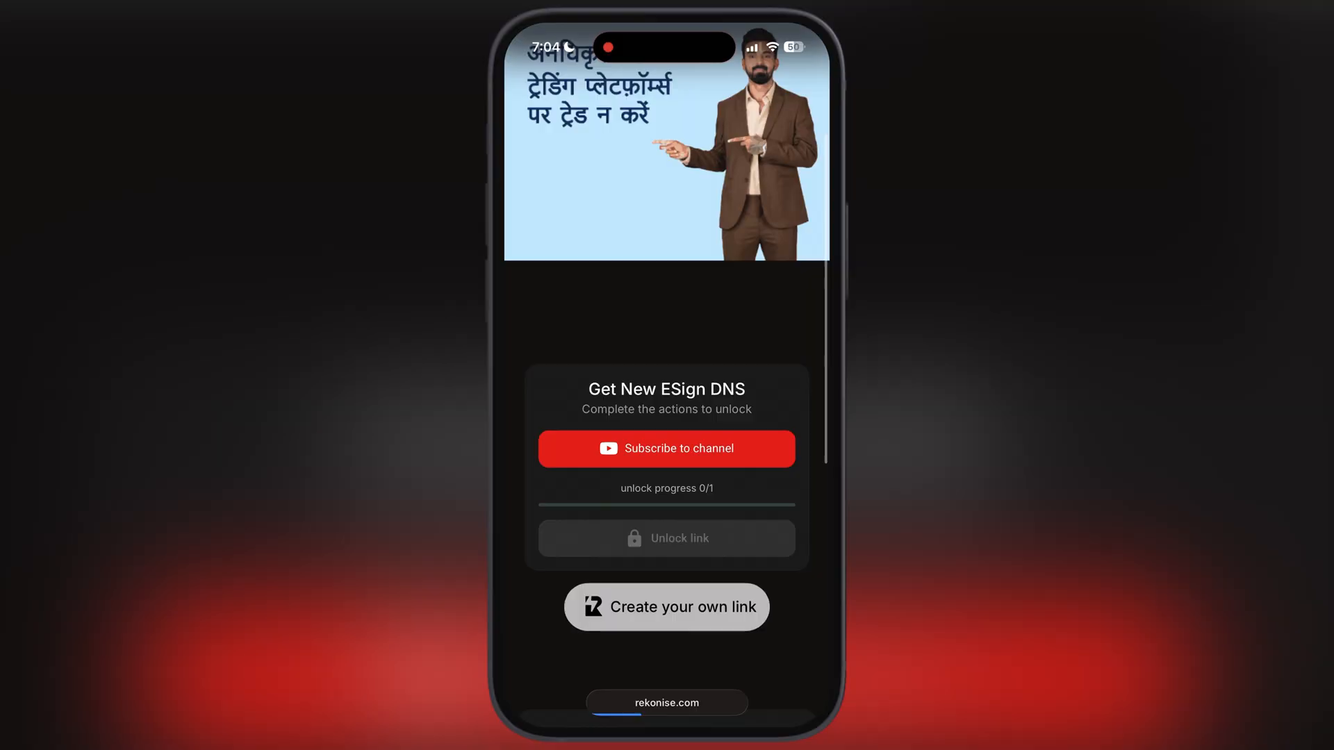
# Subscribe to unlock the ESign DNS link at 1/1, then allow the profile download
pyautogui.click(666, 449)
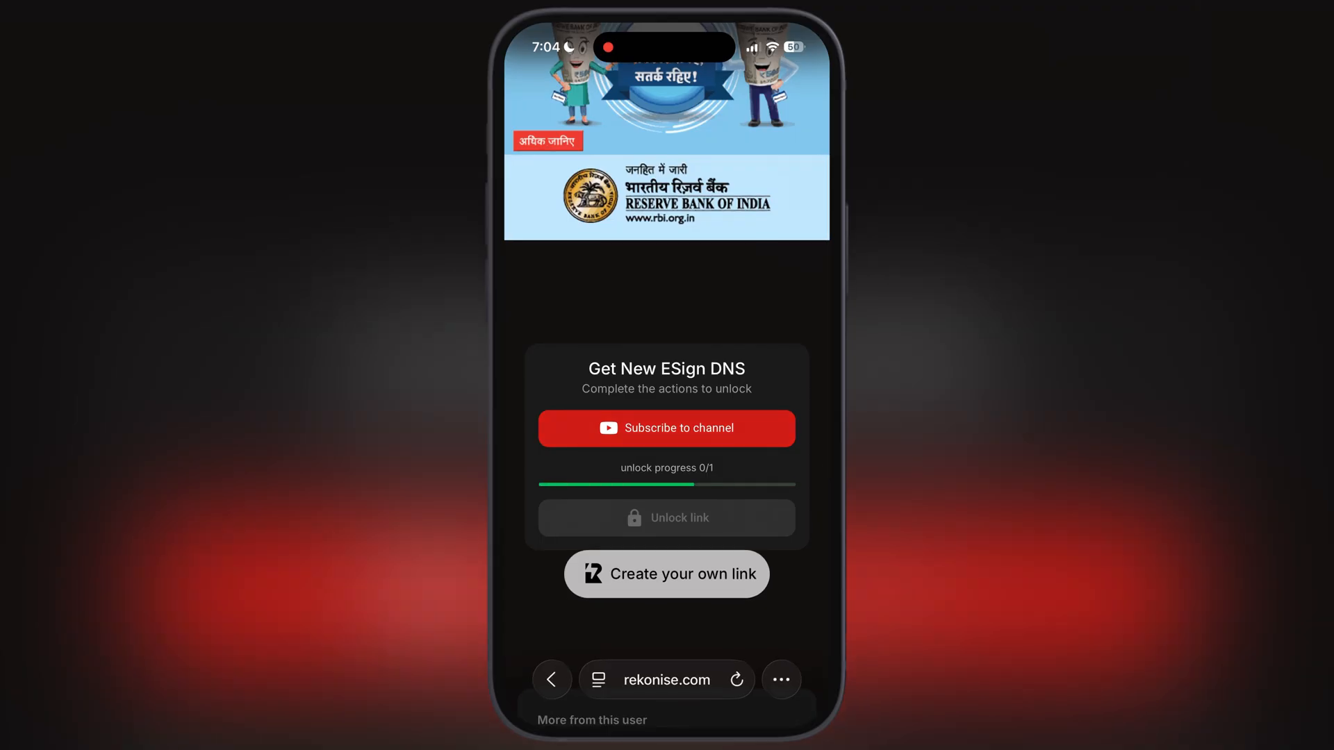
pyautogui.click(667, 428)
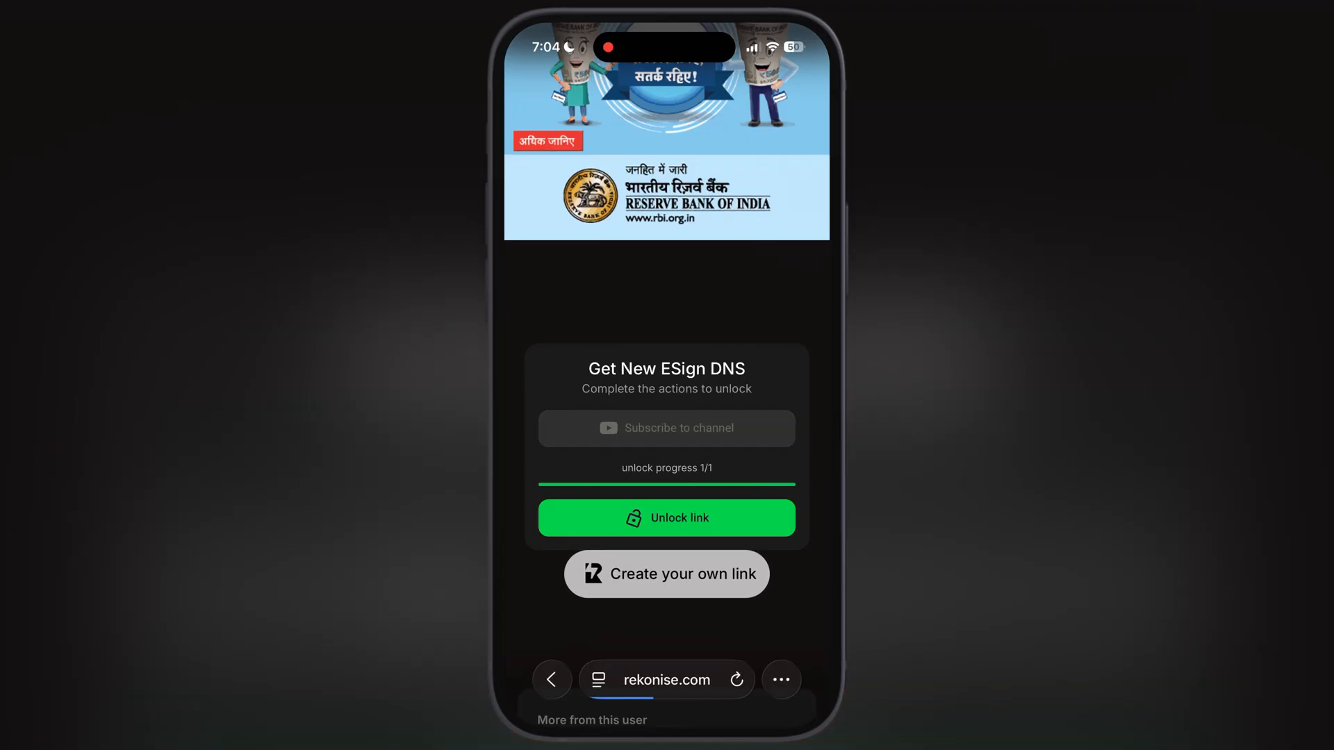
pyautogui.click(667, 517)
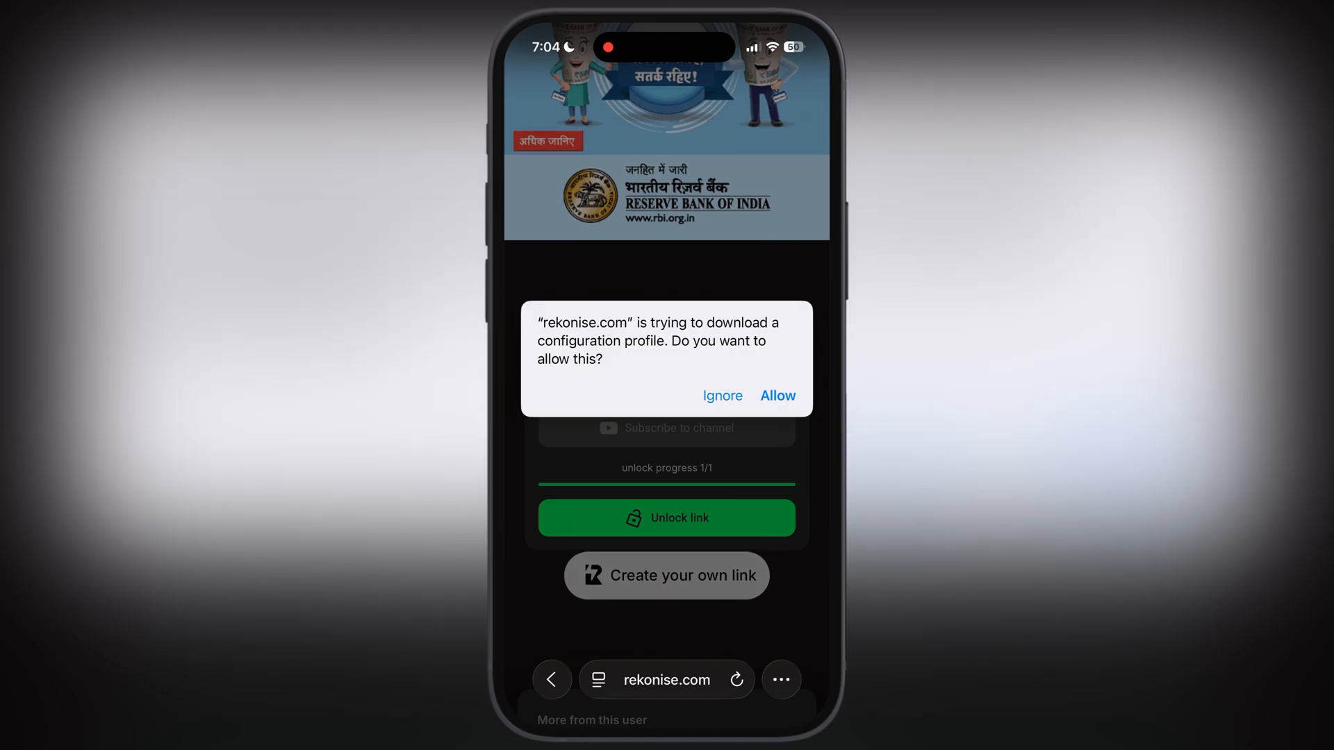
pyautogui.click(776, 396)
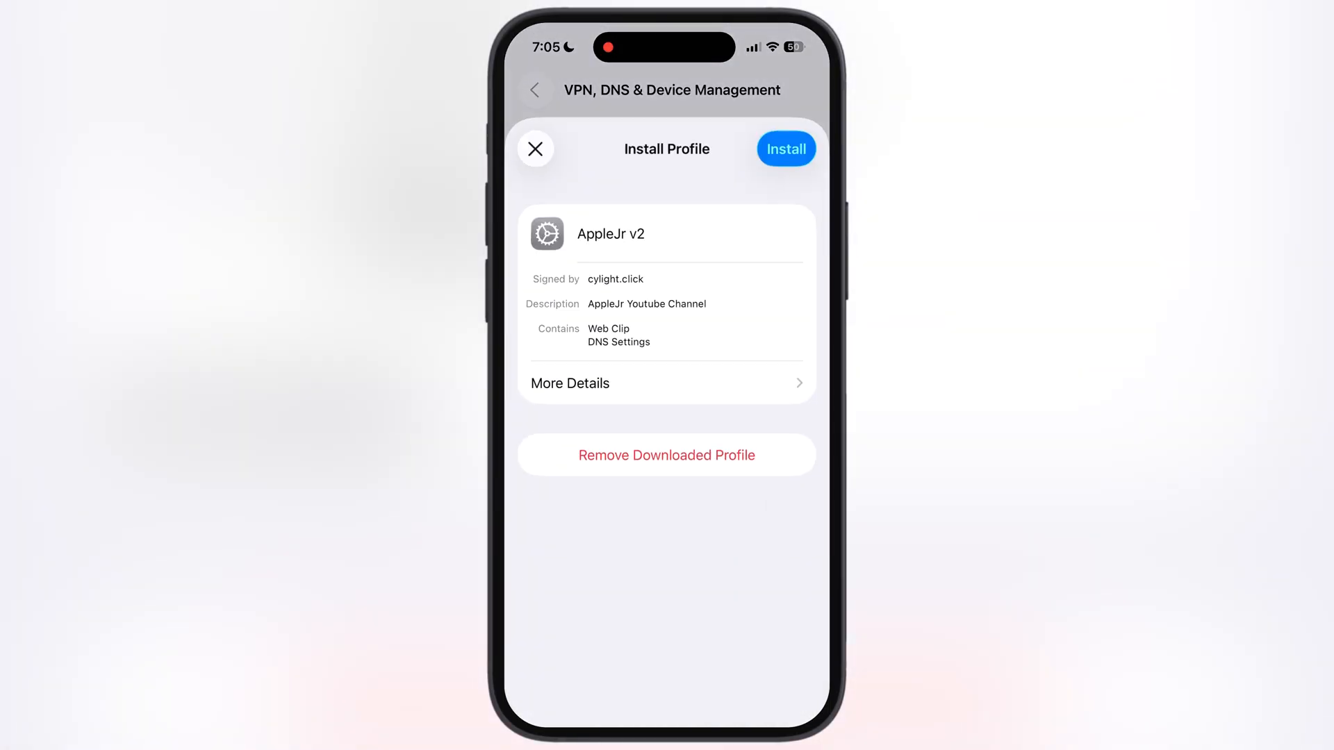
# Start installing the AppleJr v2 profile in Settings
pyautogui.click(785, 149)
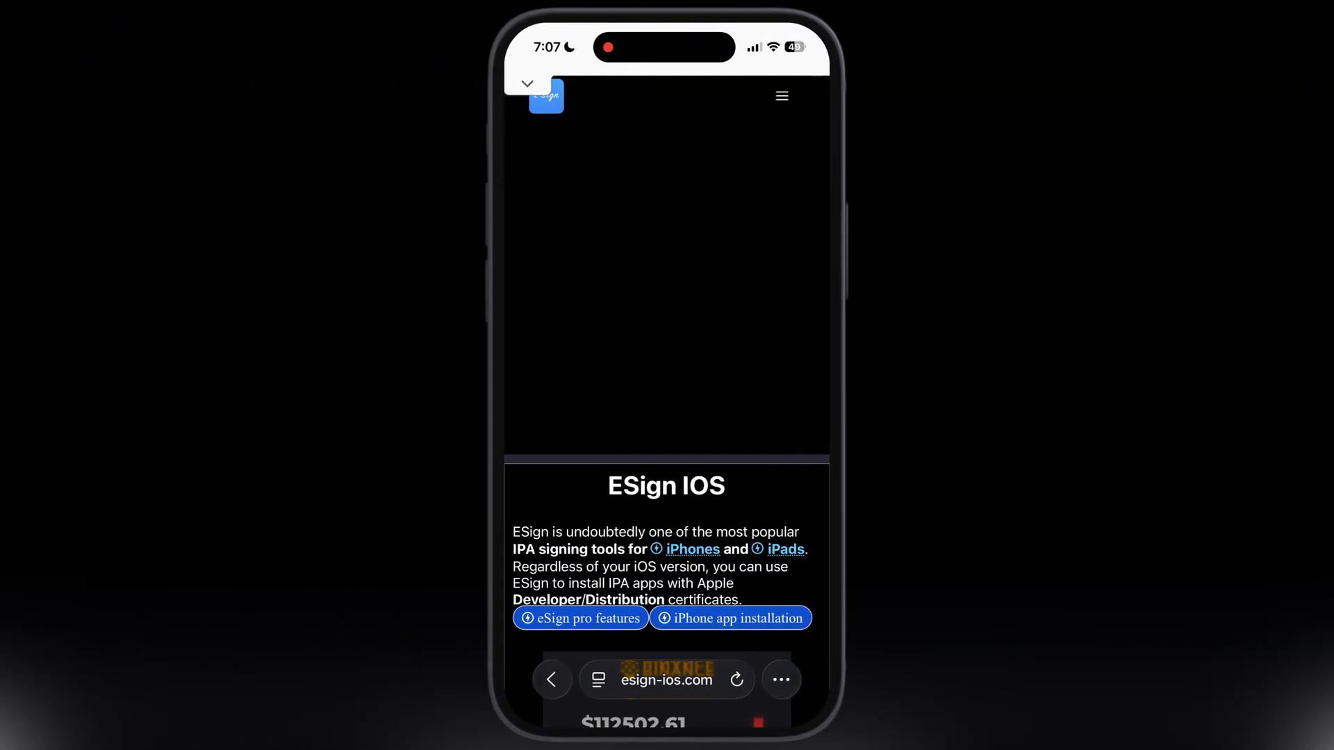
# Open the ESign download link from the esign-ios.com article's list
pyautogui.scroll(-3)
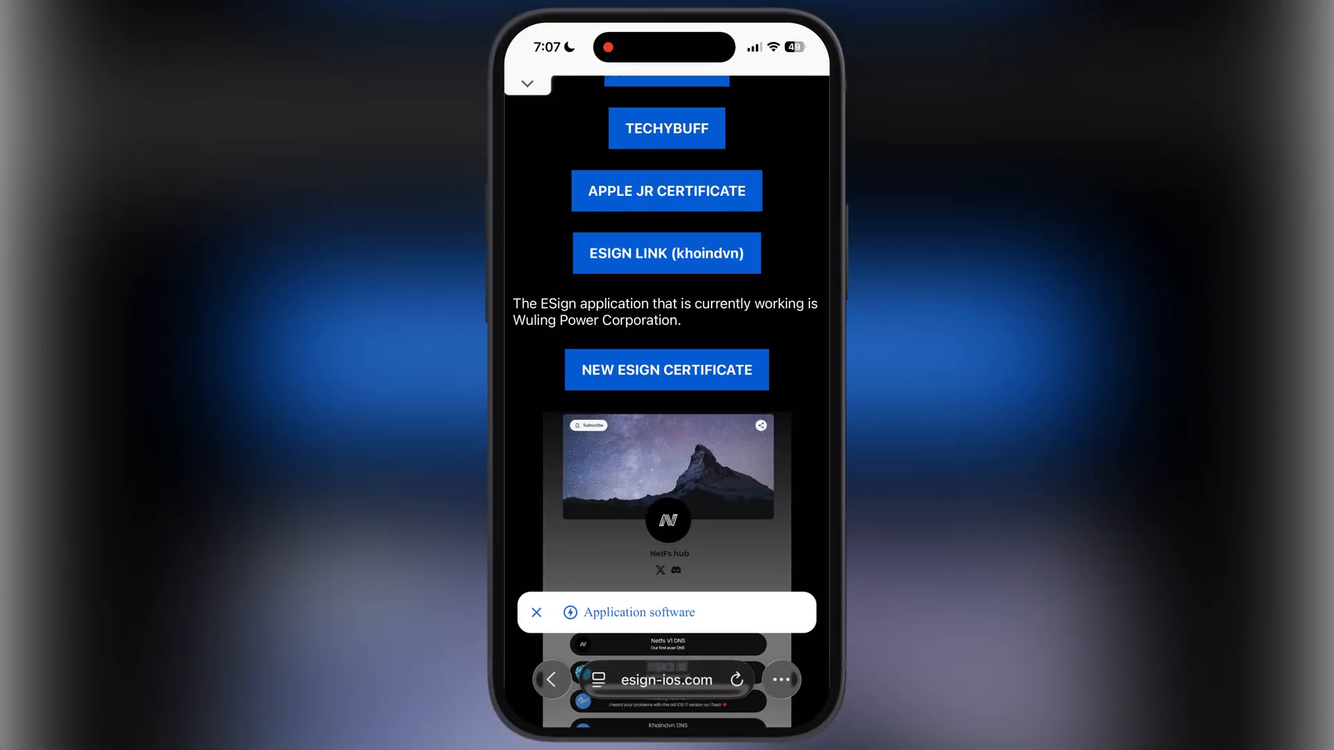
pyautogui.click(666, 253)
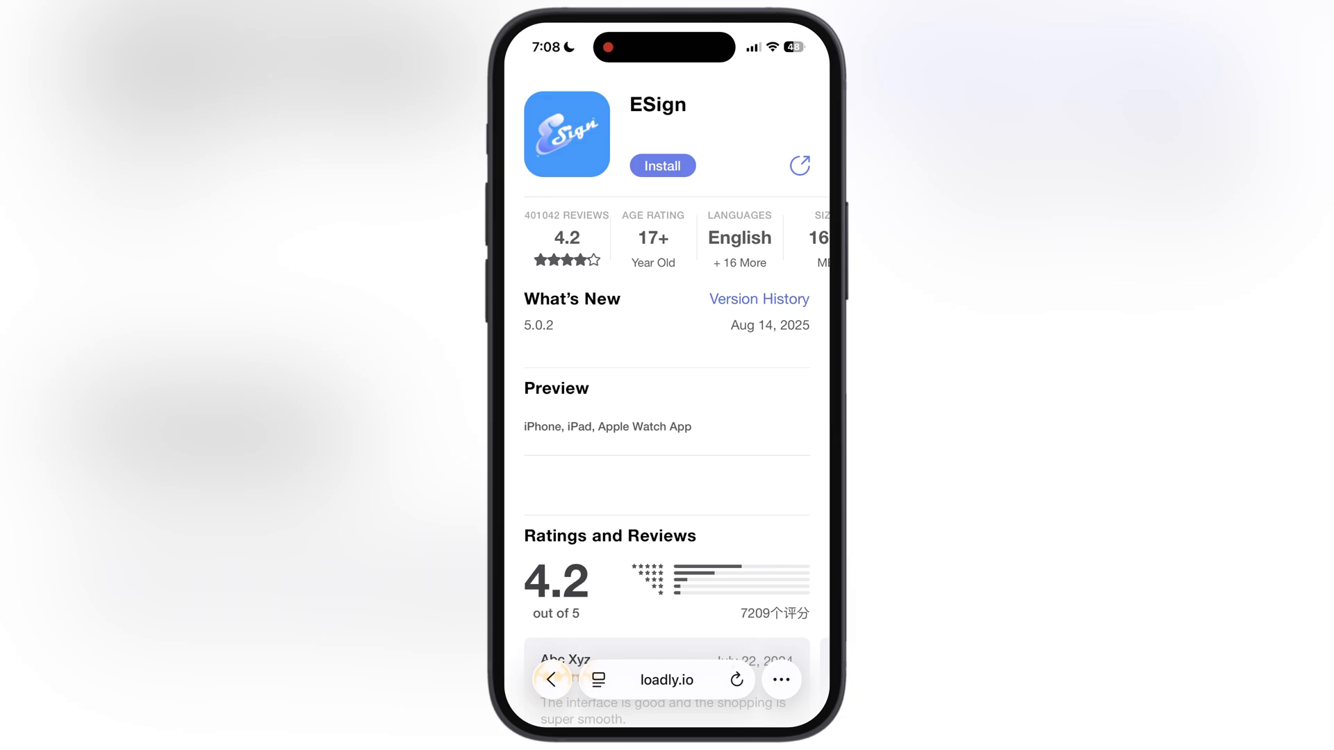
# Install ESign 5.0.2 from loadly.io and return to the home screen
pyautogui.click(660, 166)
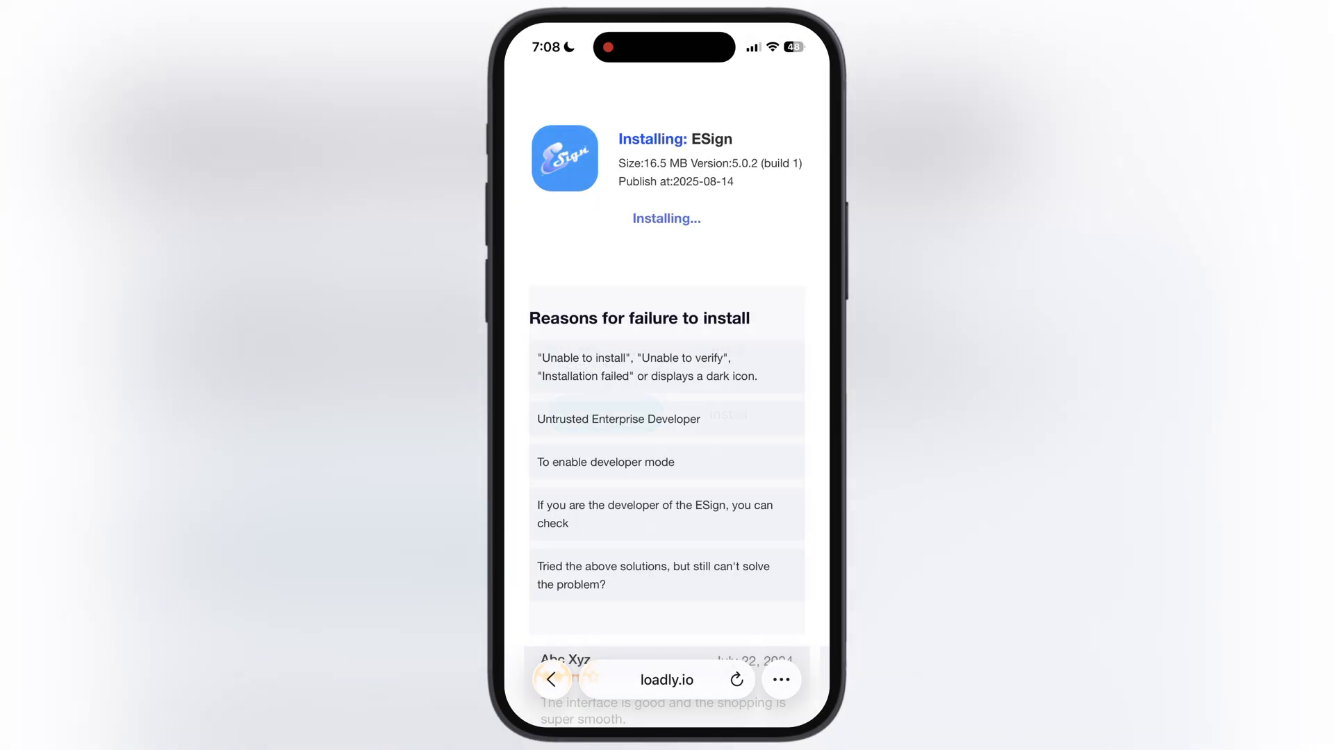
pyautogui.press('home')
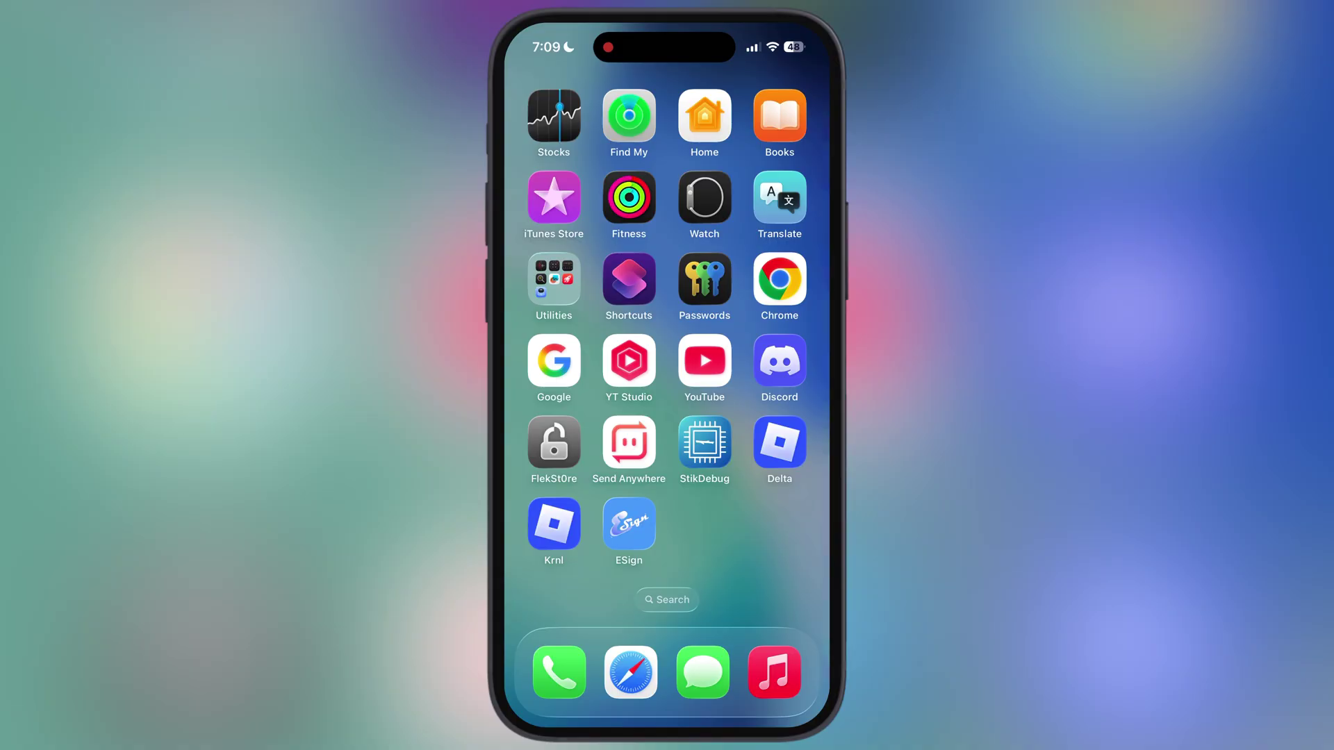
pyautogui.click(628, 528)
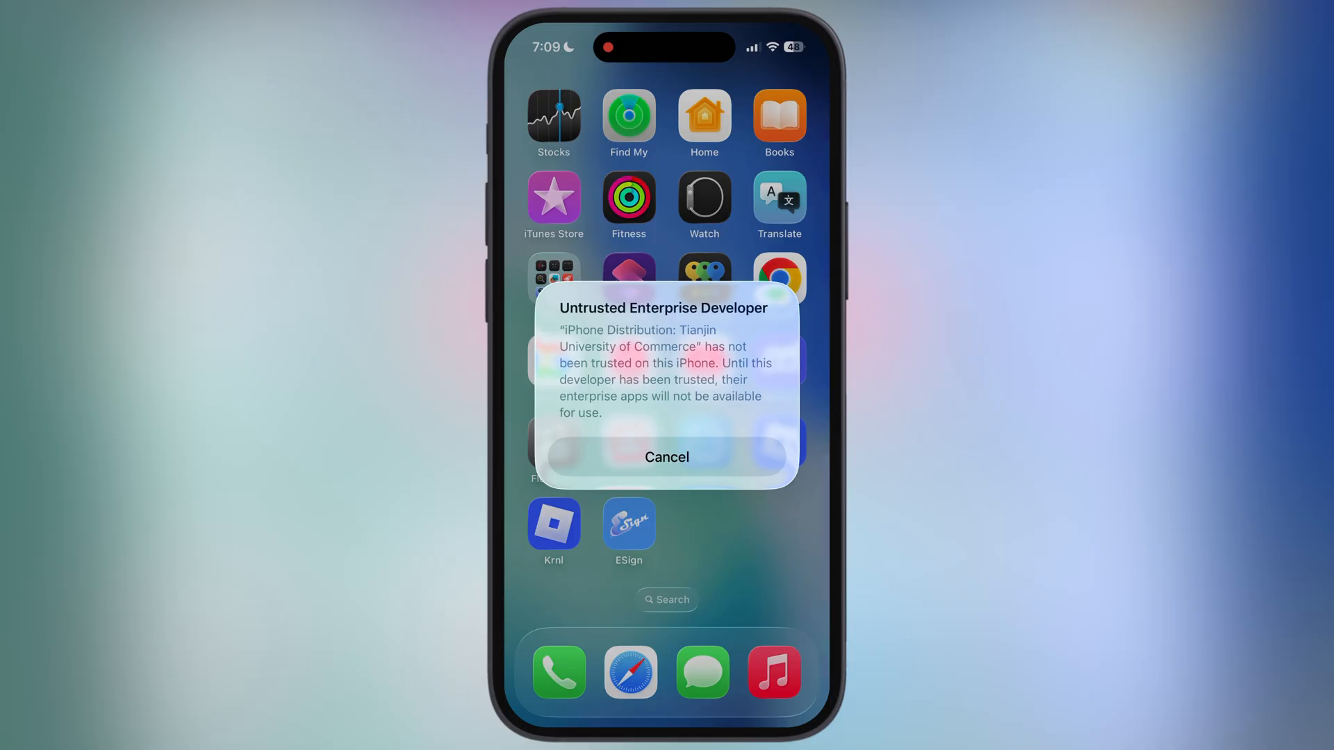
pyautogui.click(667, 457)
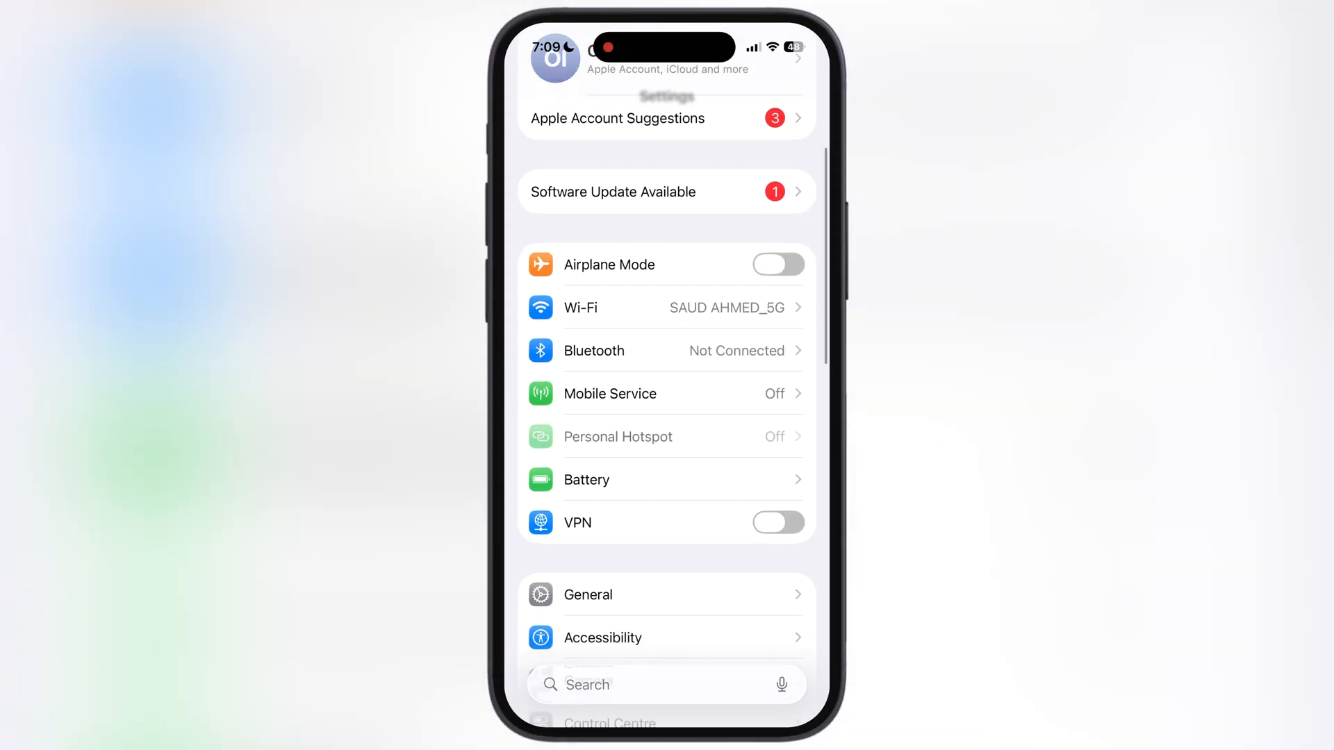
# Trust the Tianjin University of Commerce developer in Device Management, then restart
pyautogui.click(587, 595)
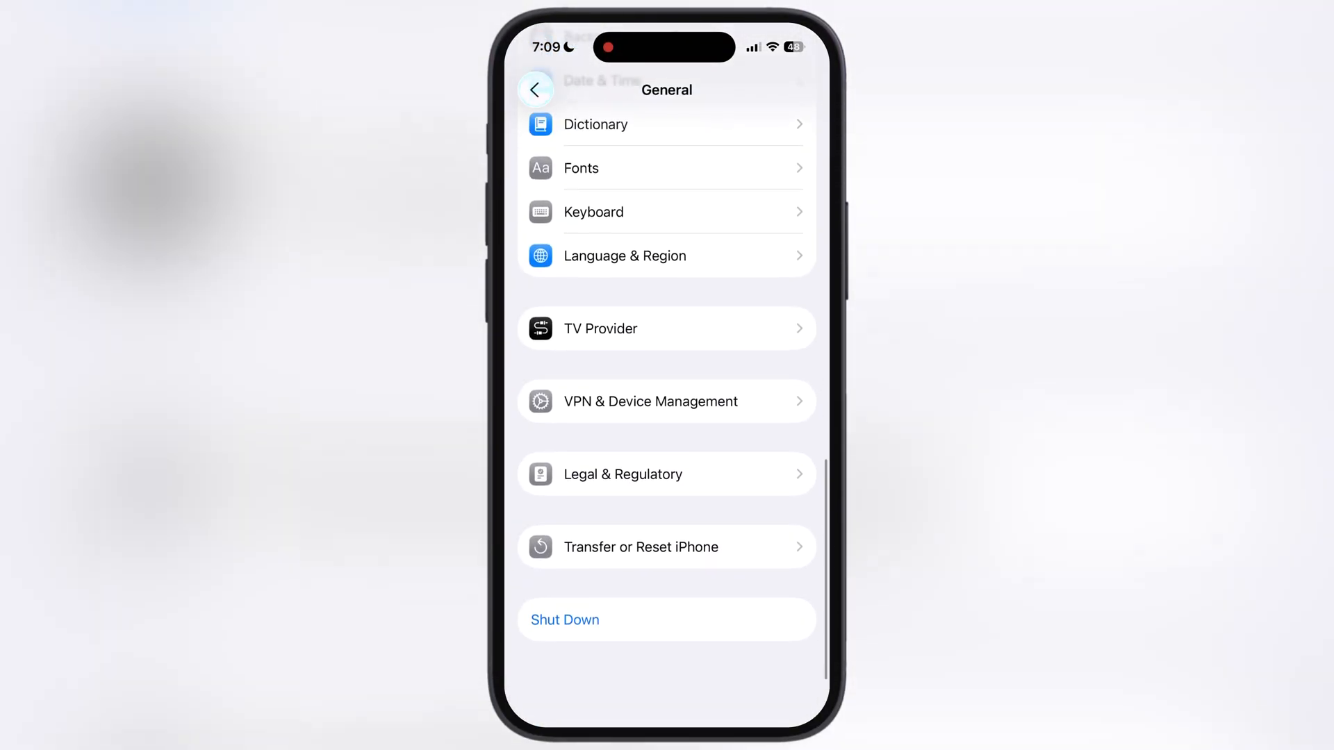
pyautogui.click(667, 401)
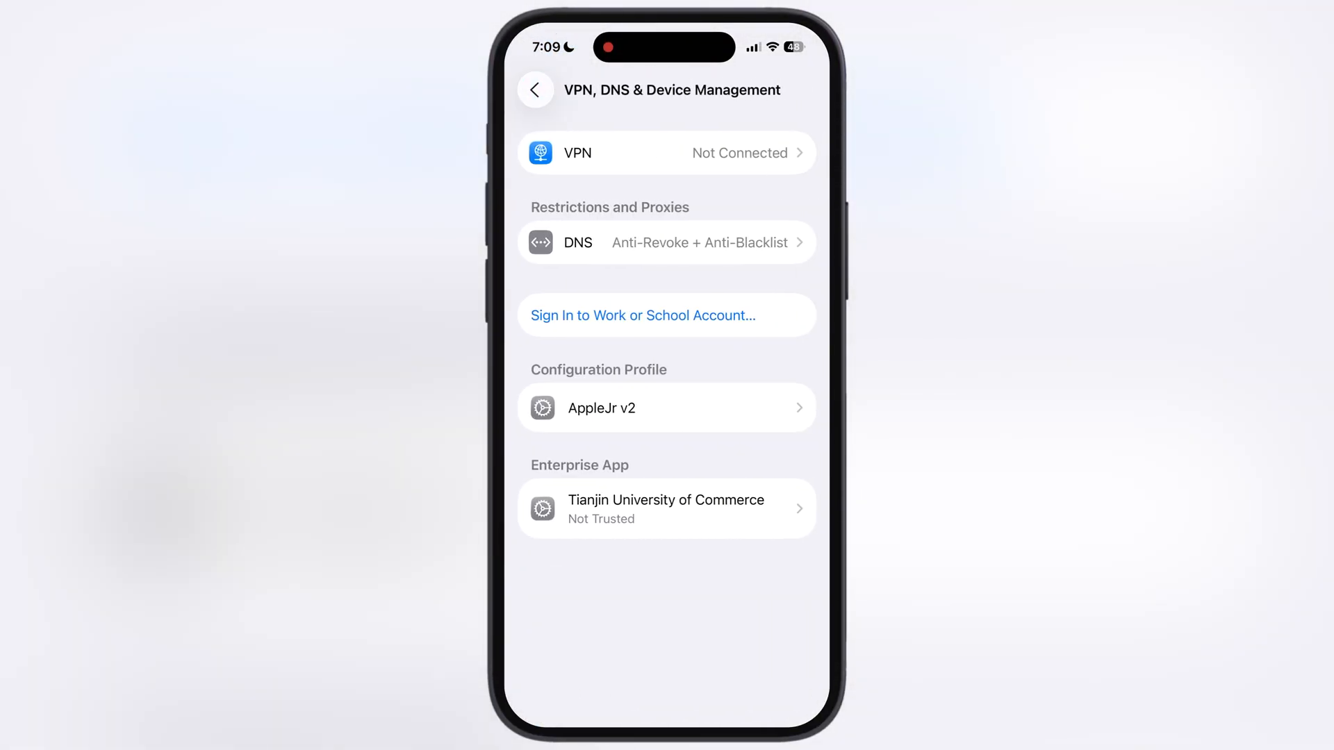
pyautogui.click(667, 508)
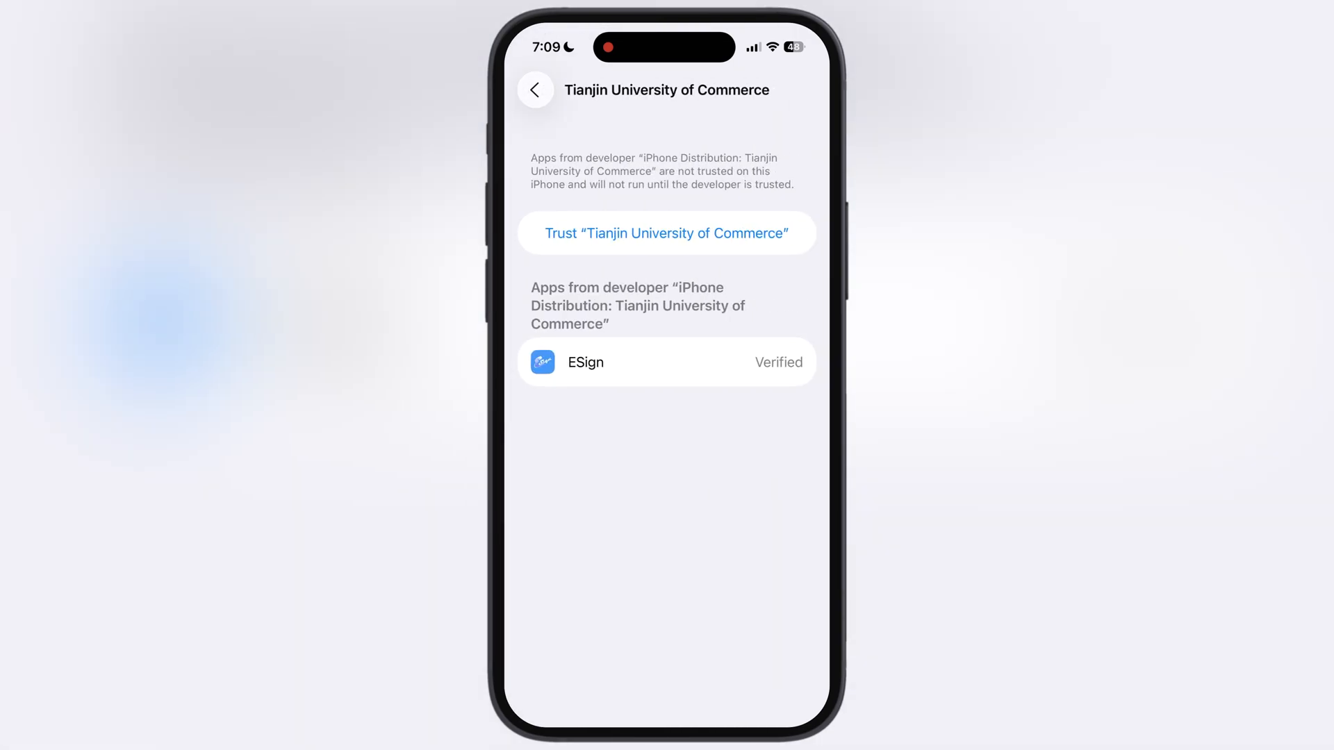
pyautogui.click(666, 232)
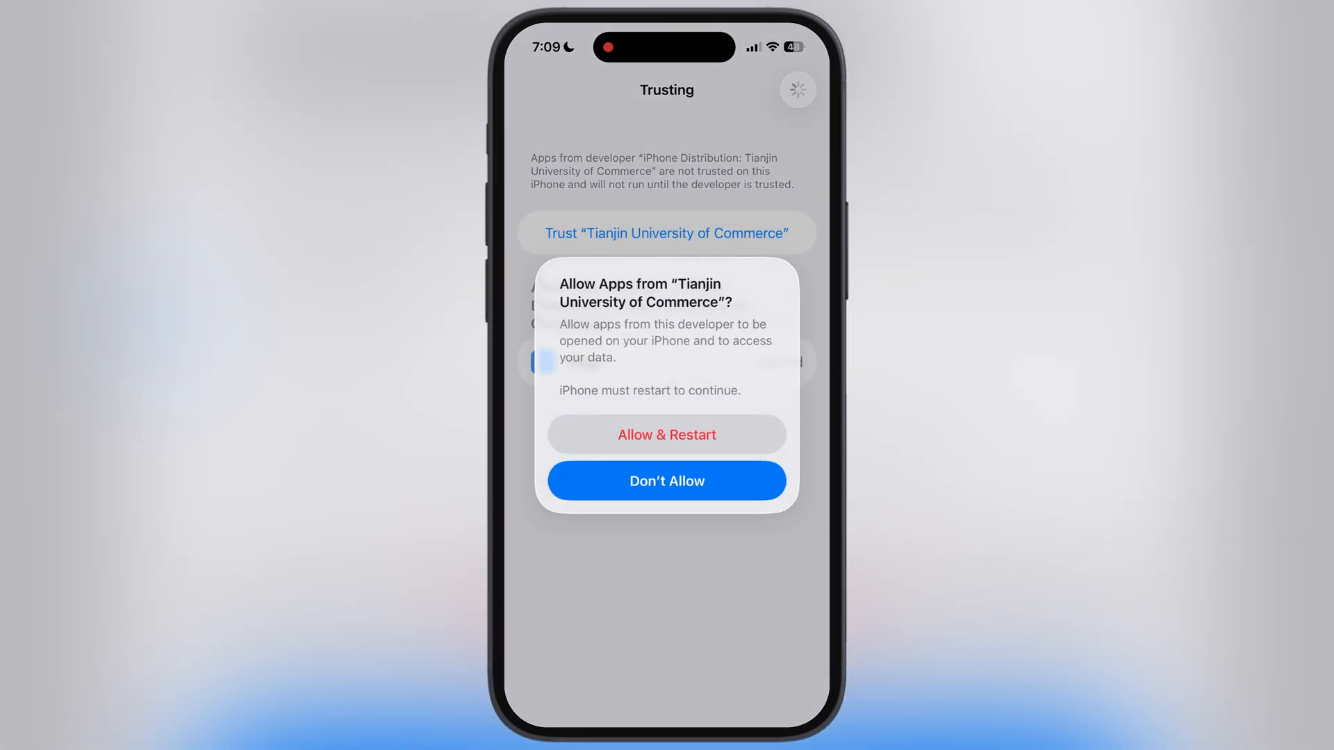
pyautogui.click(666, 435)
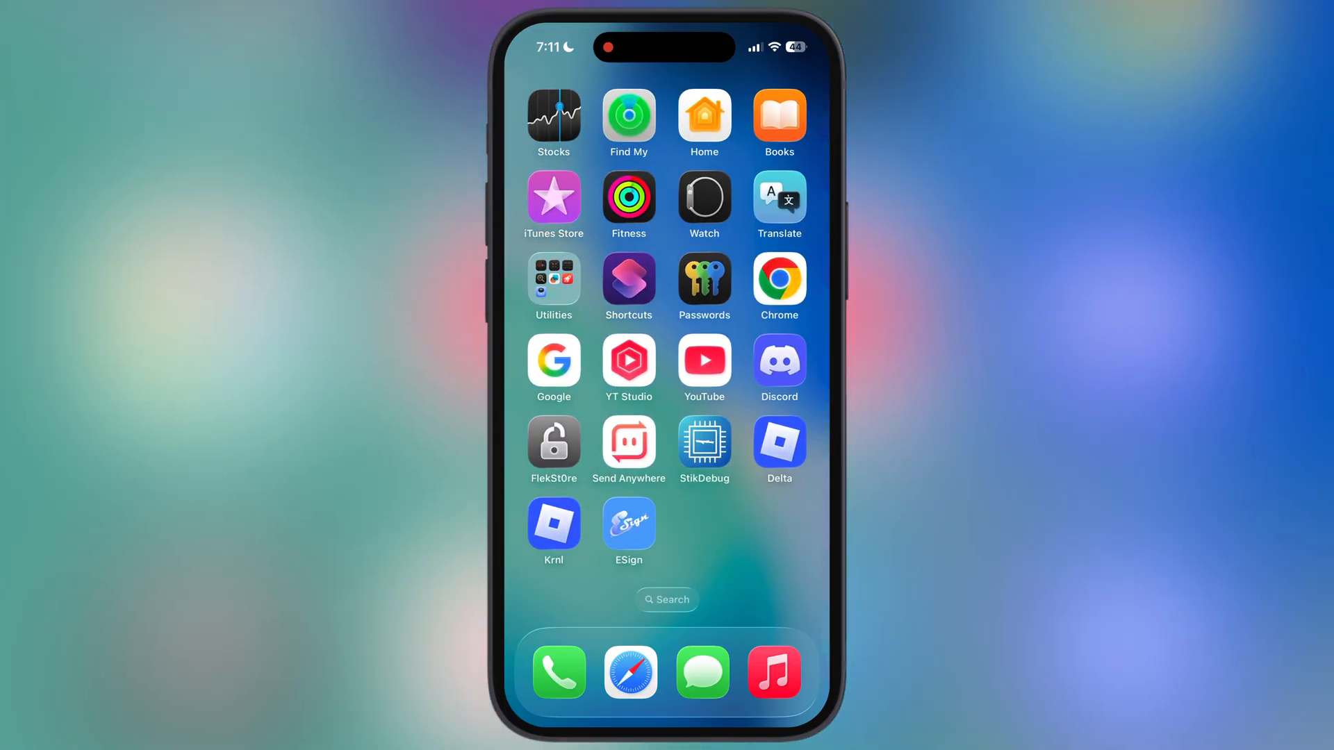
# Launch ESign and accept its disclaimer and service agreement
pyautogui.click(628, 526)
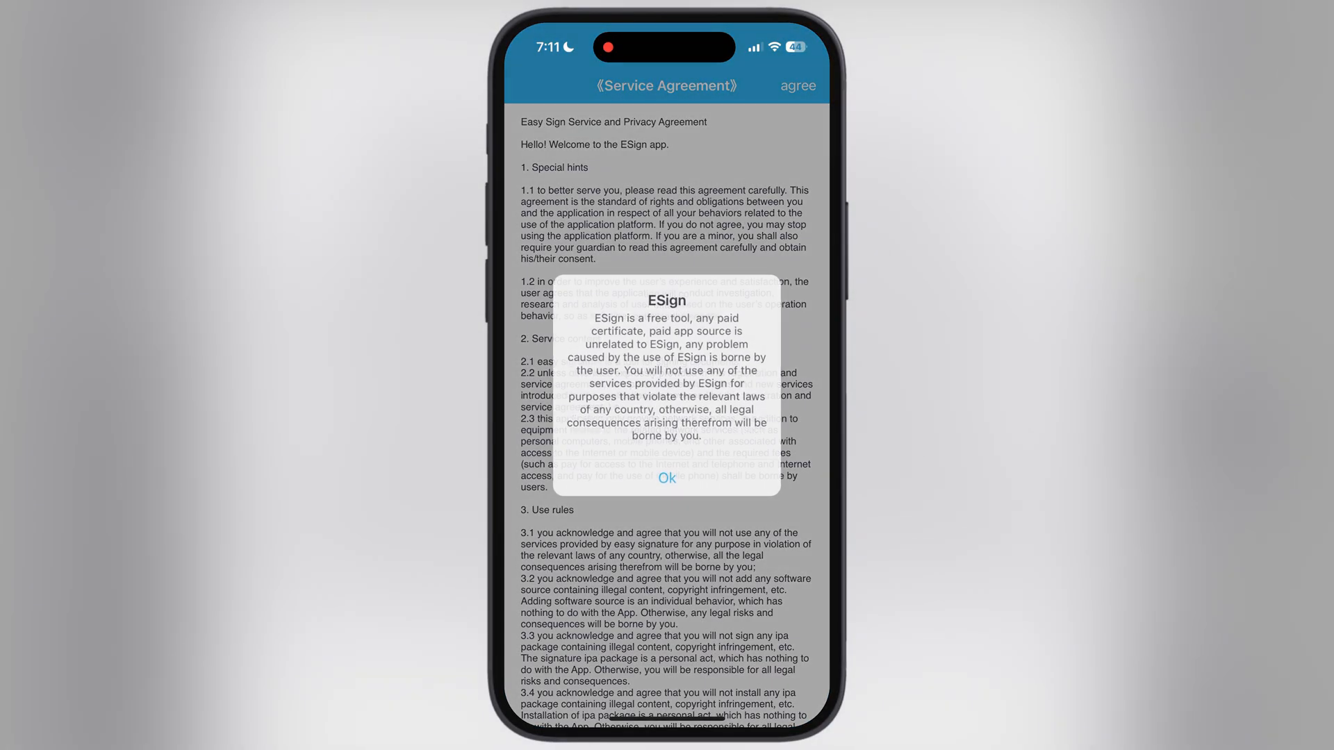
pyautogui.click(666, 478)
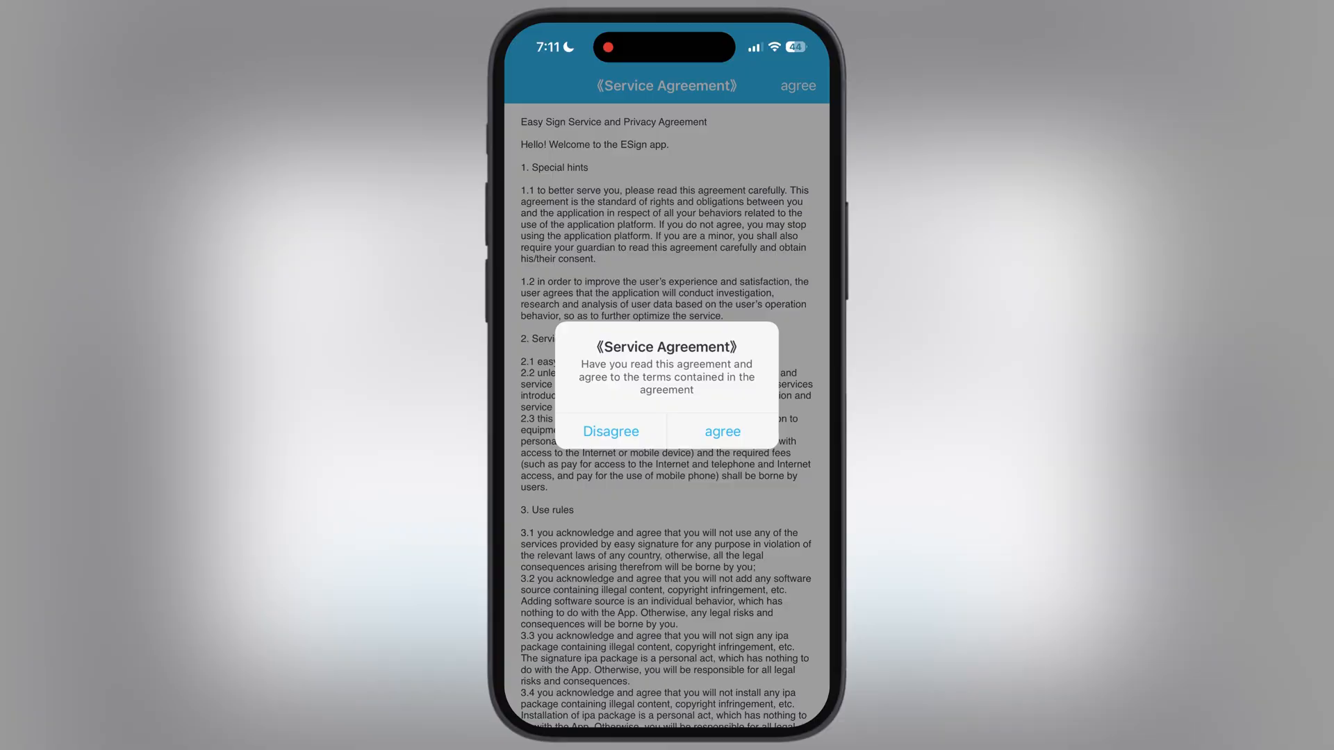
pyautogui.click(721, 432)
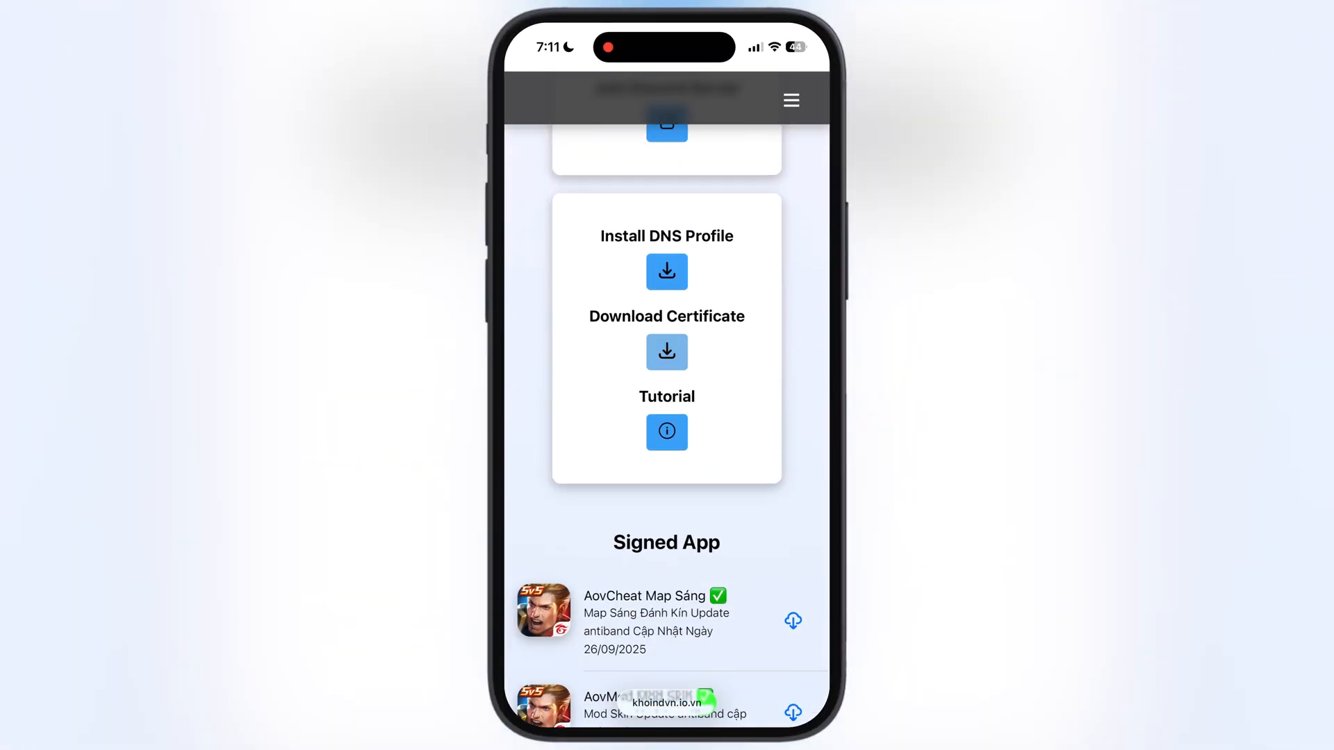
# Download Certs-Khoindvn.zip from khoindvn.io.vn
pyautogui.click(667, 351)
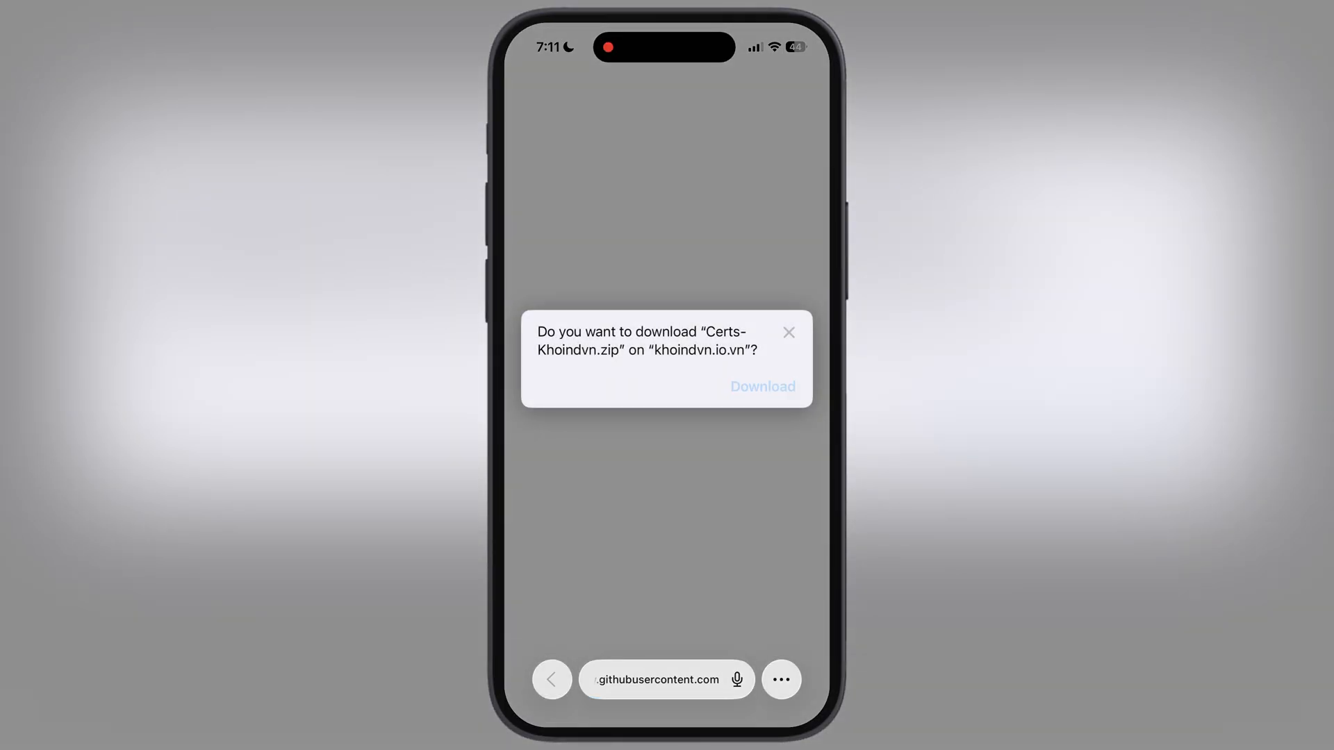
pyautogui.click(760, 386)
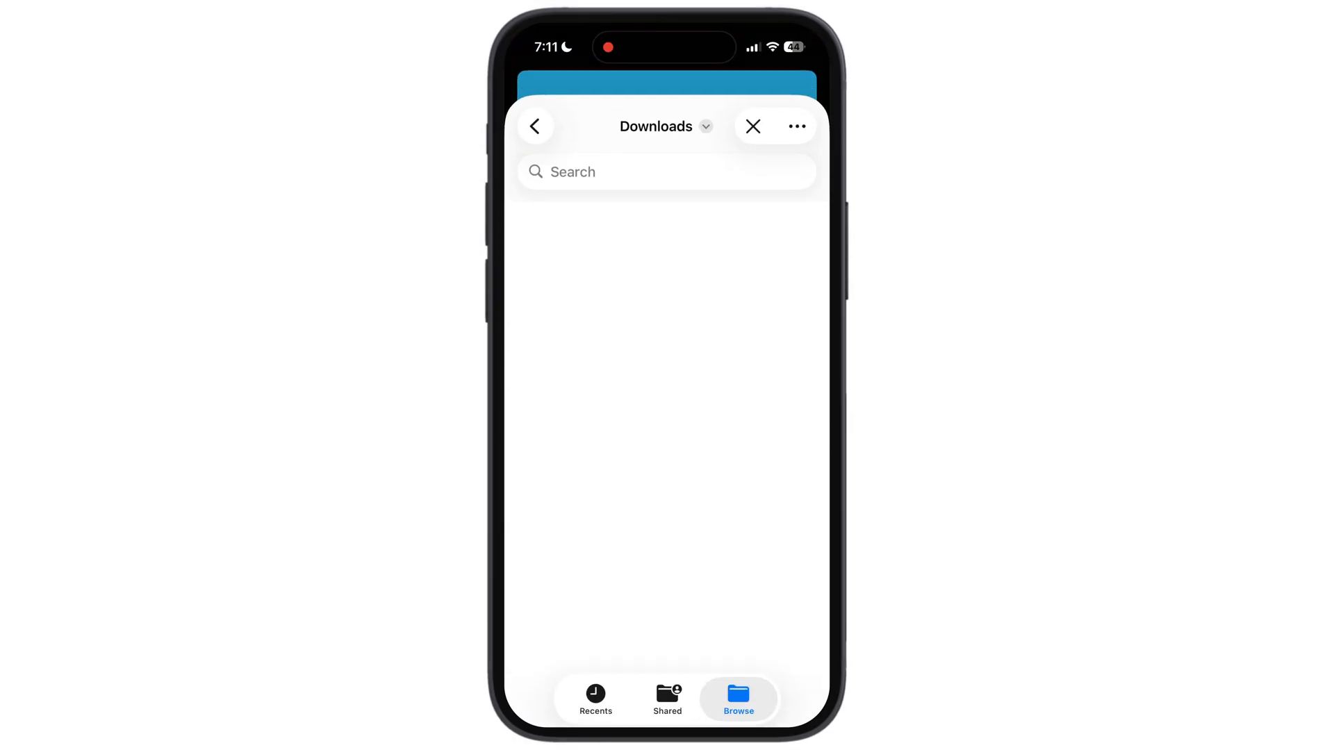
# Import Certs-Khoindvn.zip from Downloads into ESign and unzip it
pyautogui.click(595, 692)
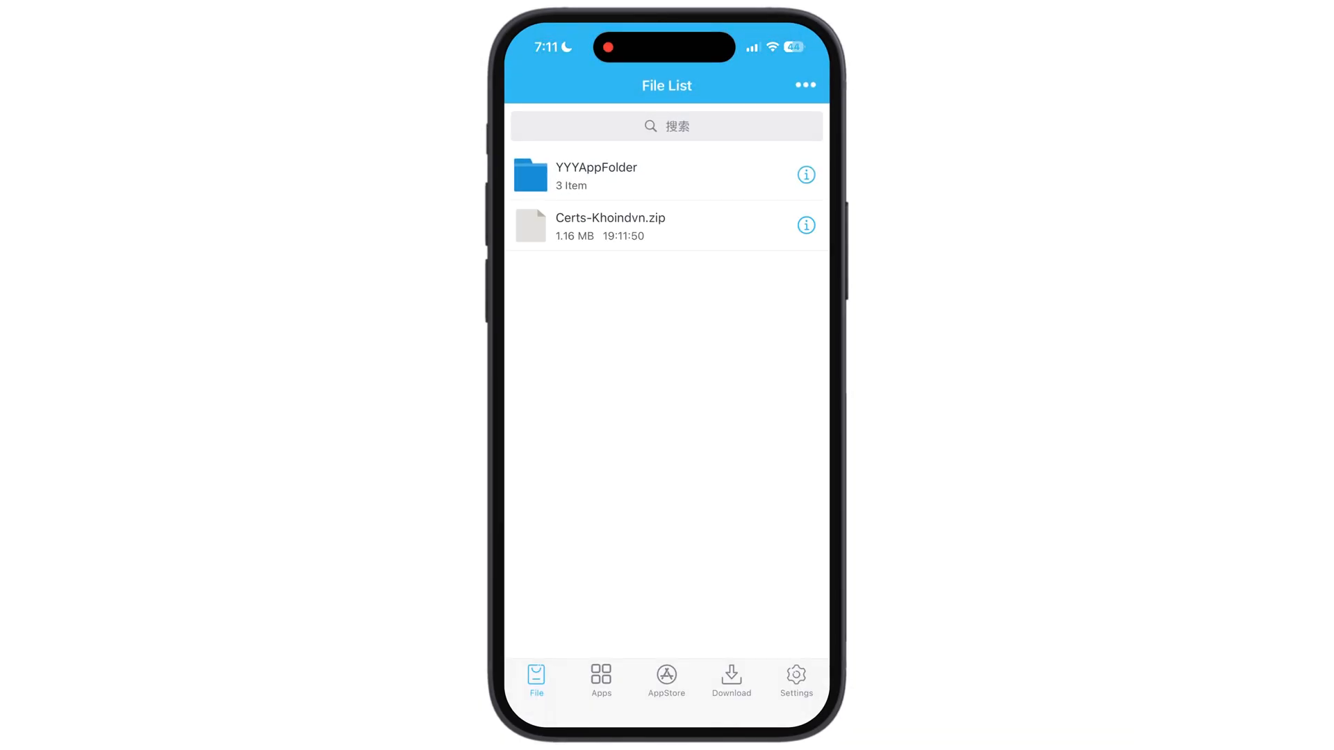
pyautogui.click(610, 225)
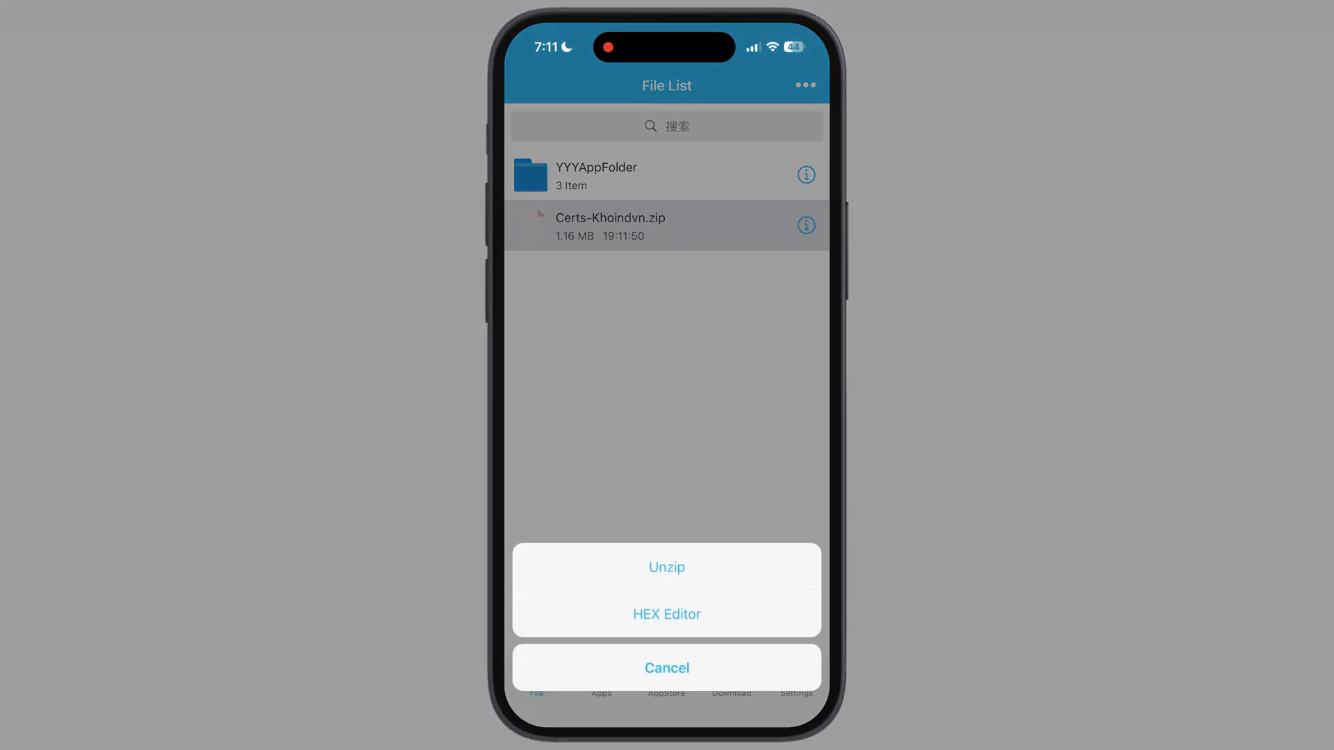
pyautogui.click(666, 568)
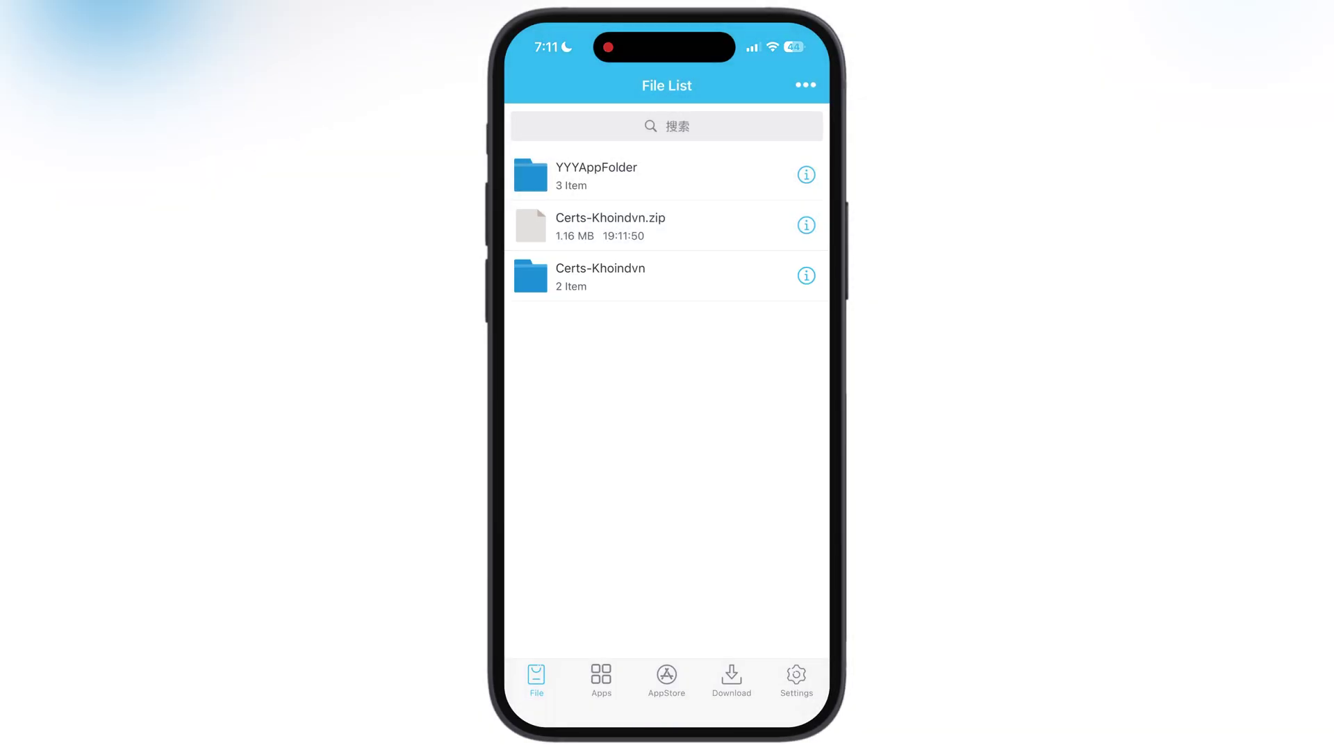
# Browse into Certs-Khoindvn > ESignCert and scroll through the certificate files
pyautogui.click(600, 276)
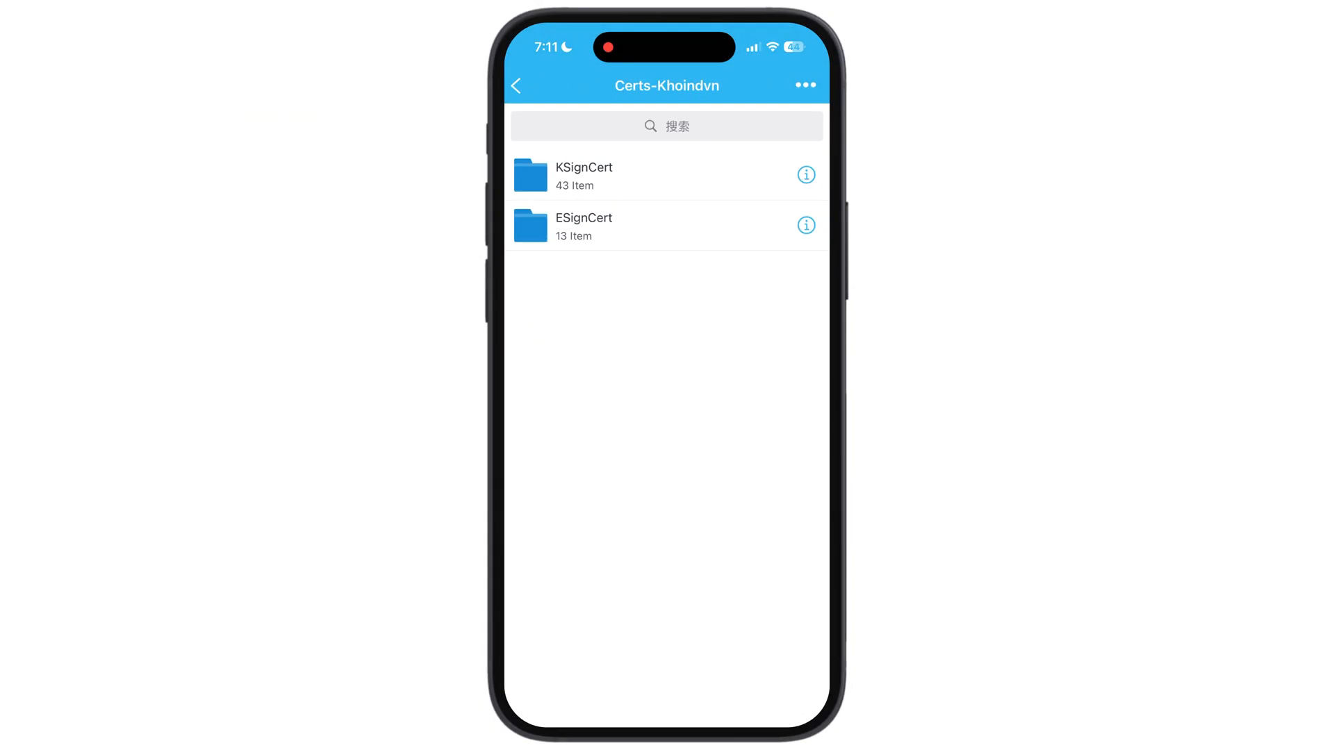
pyautogui.click(583, 225)
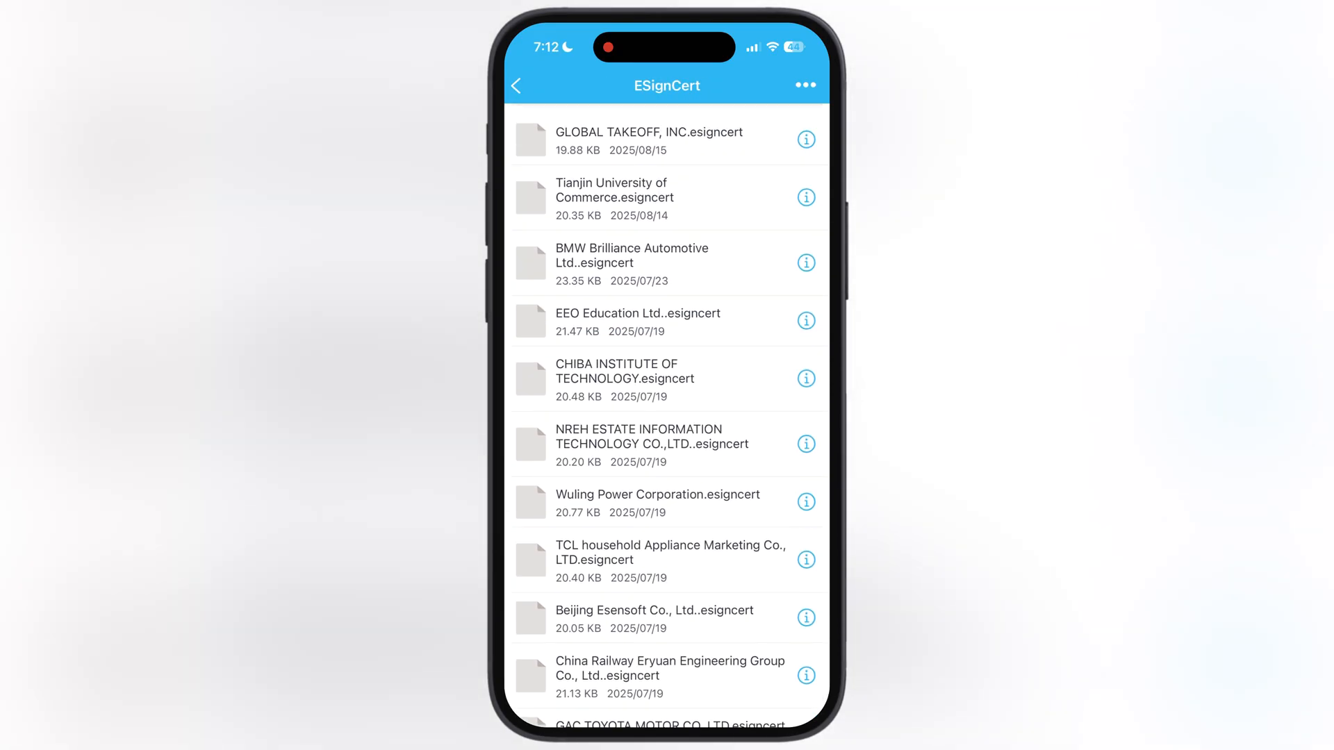
pyautogui.scroll(-3)
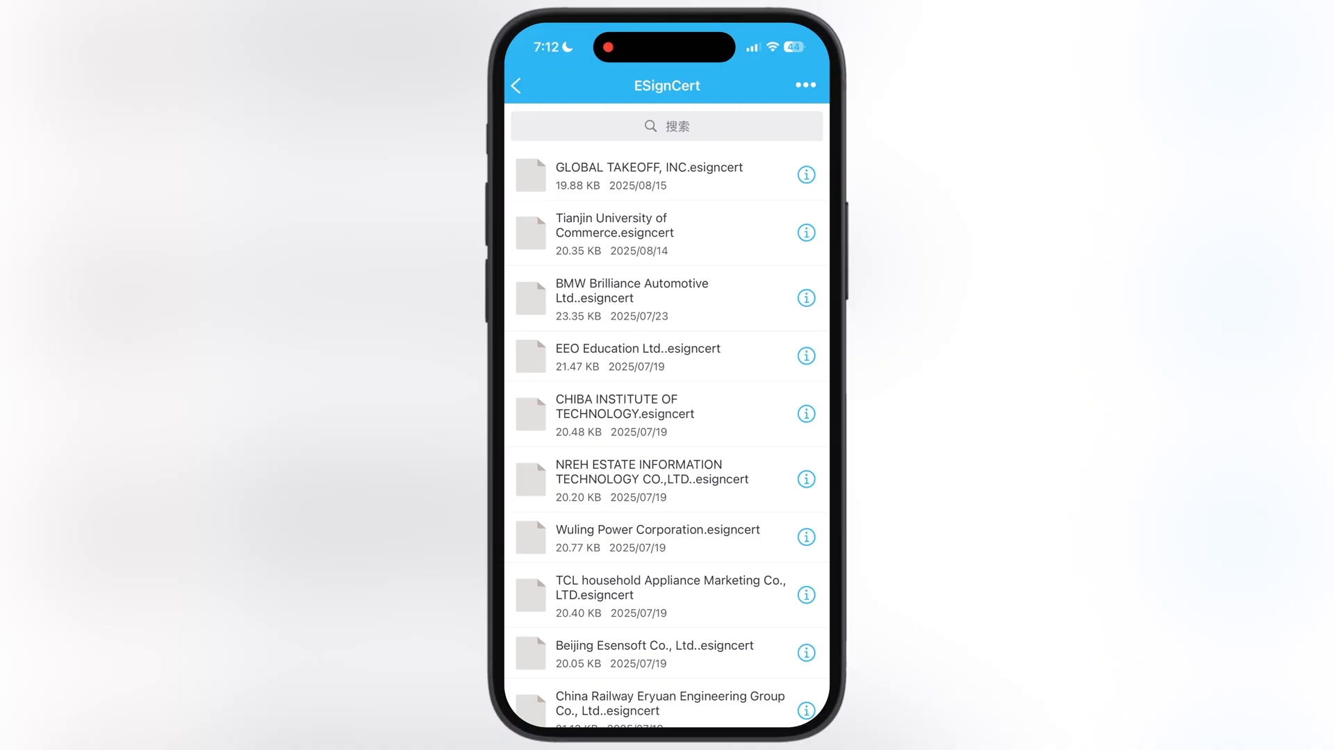